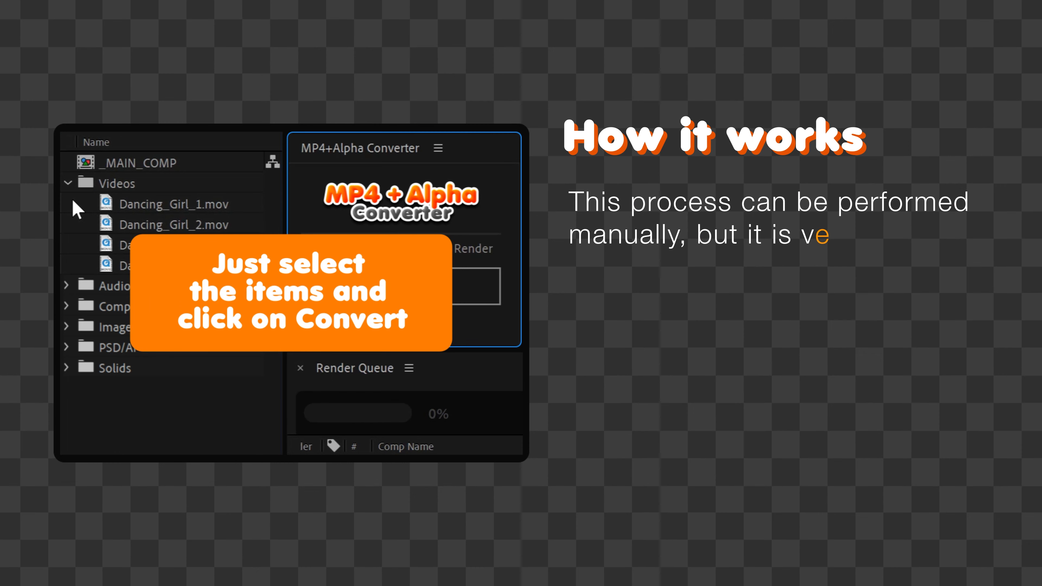
Step: Advance through the installation slides and bring up the beach dance project with __MAIN_COMP open
click(400, 287)
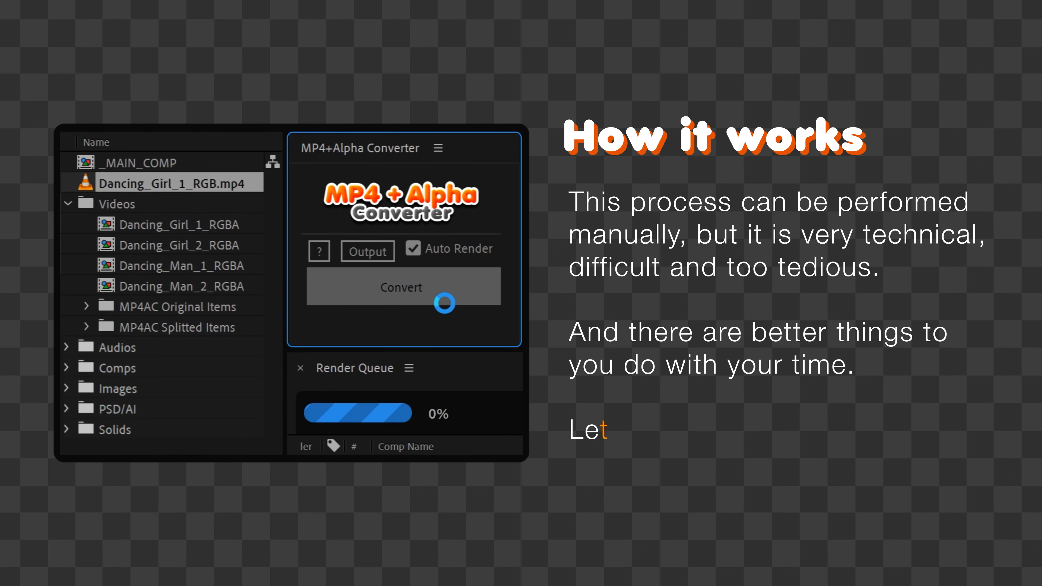
click(401, 287)
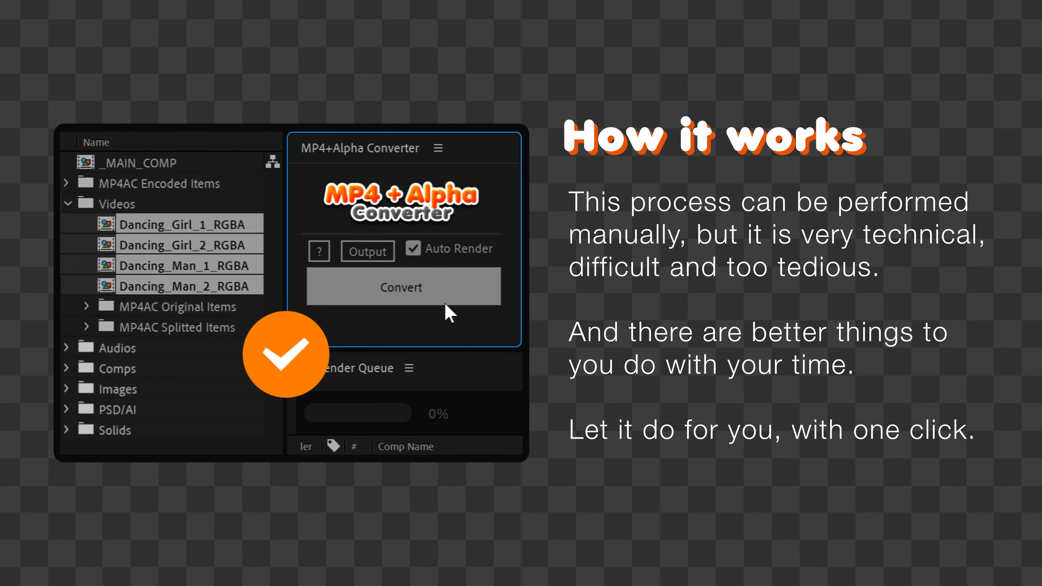
click(400, 287)
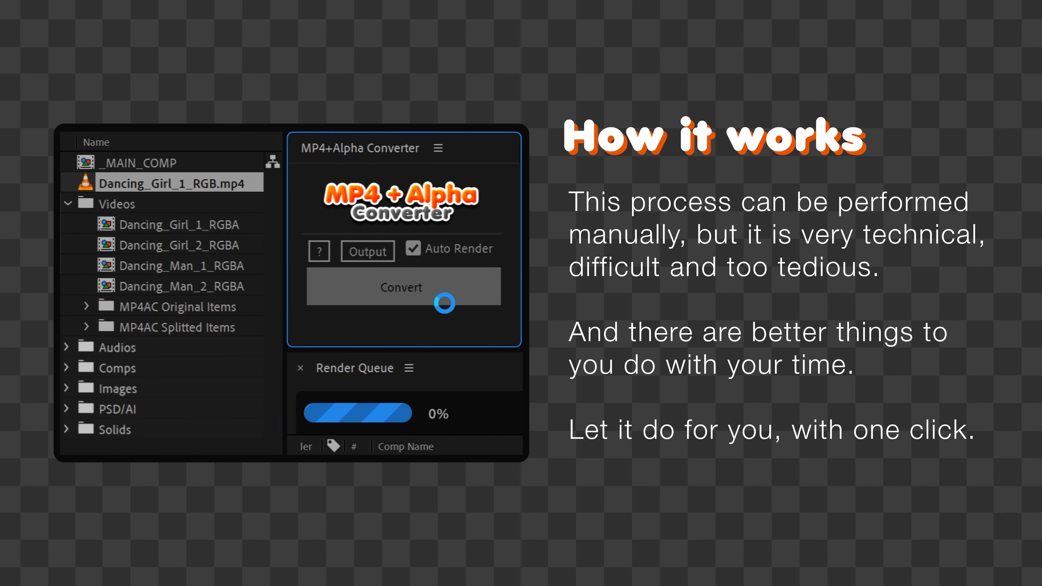
click(401, 287)
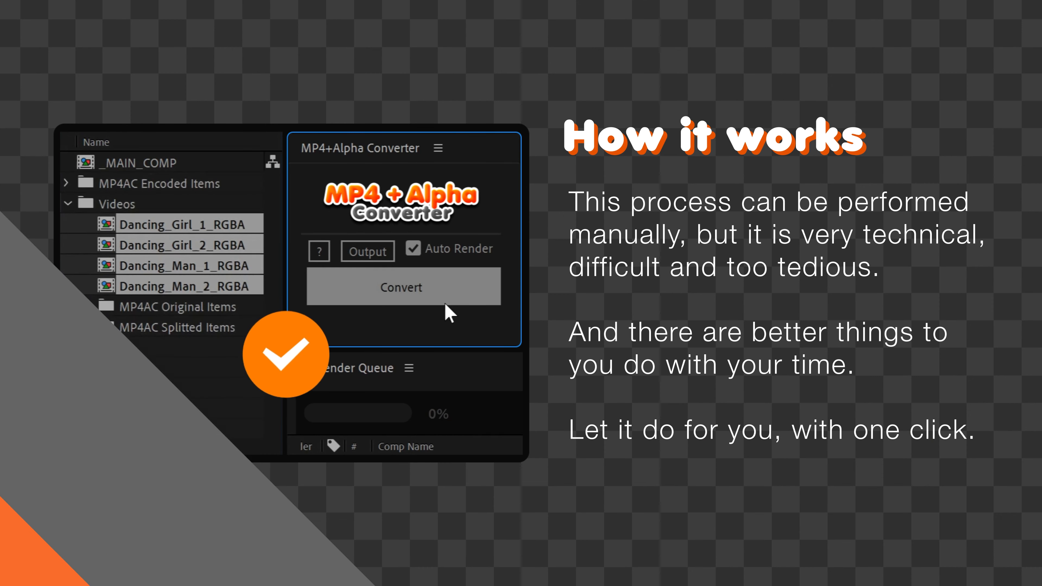
key(Right)
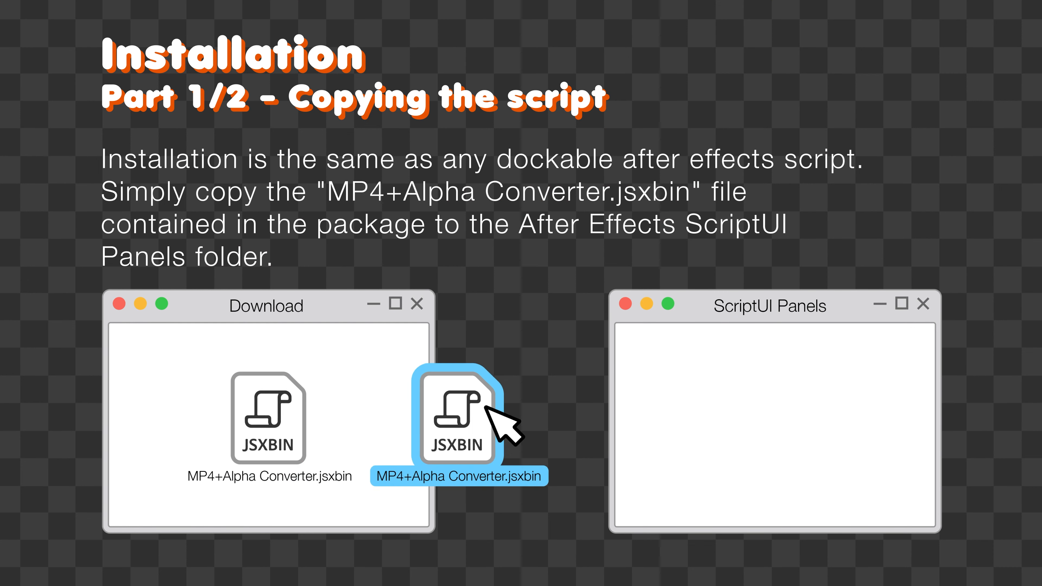
drag(456, 418, 772, 418)
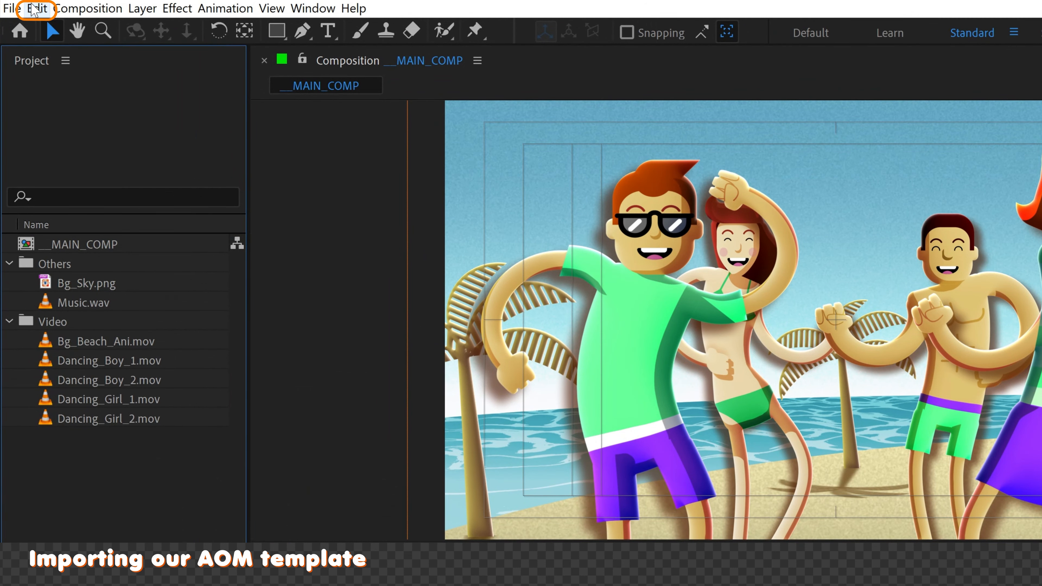
Step: Load the .aom output module template file via Edit > Templates, skipping duplicates, and confirm
click(36, 8)
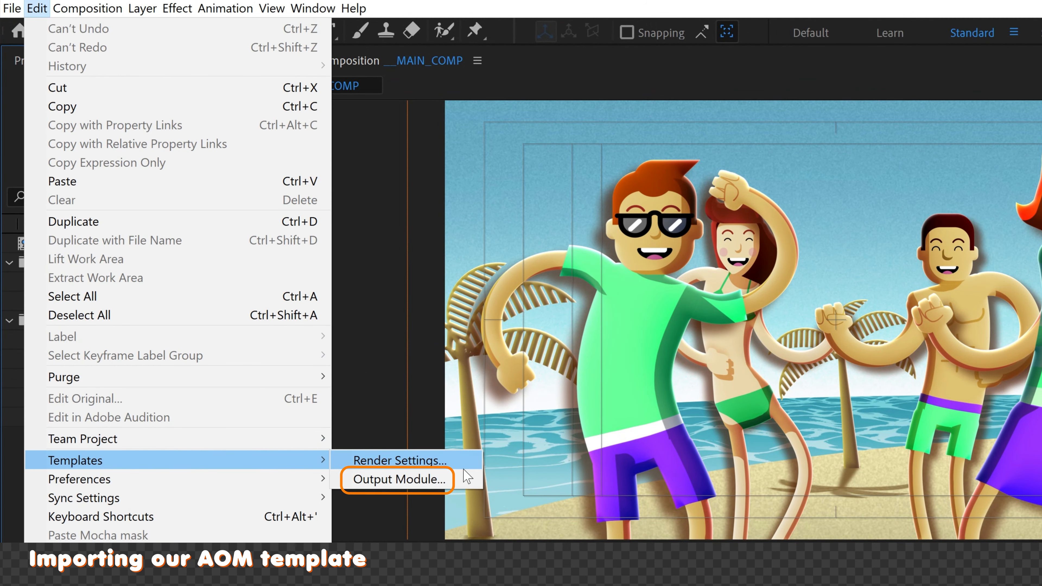
click(396, 479)
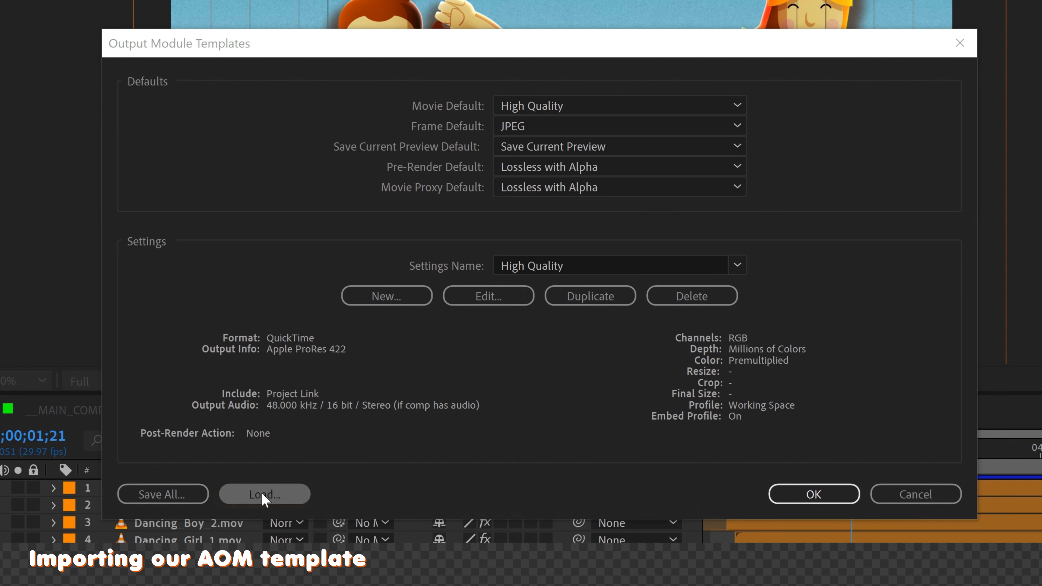
click(264, 494)
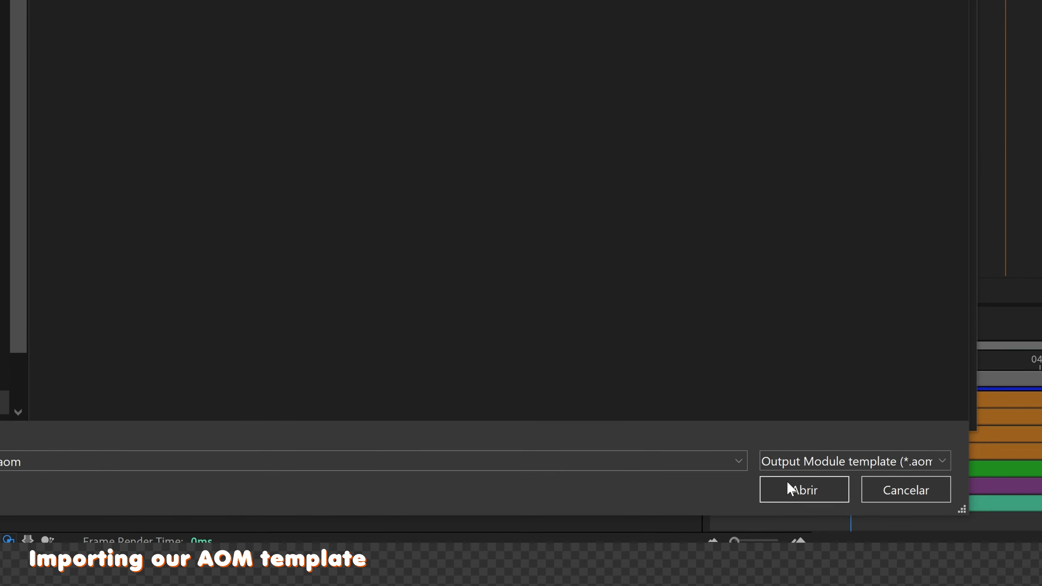
click(803, 490)
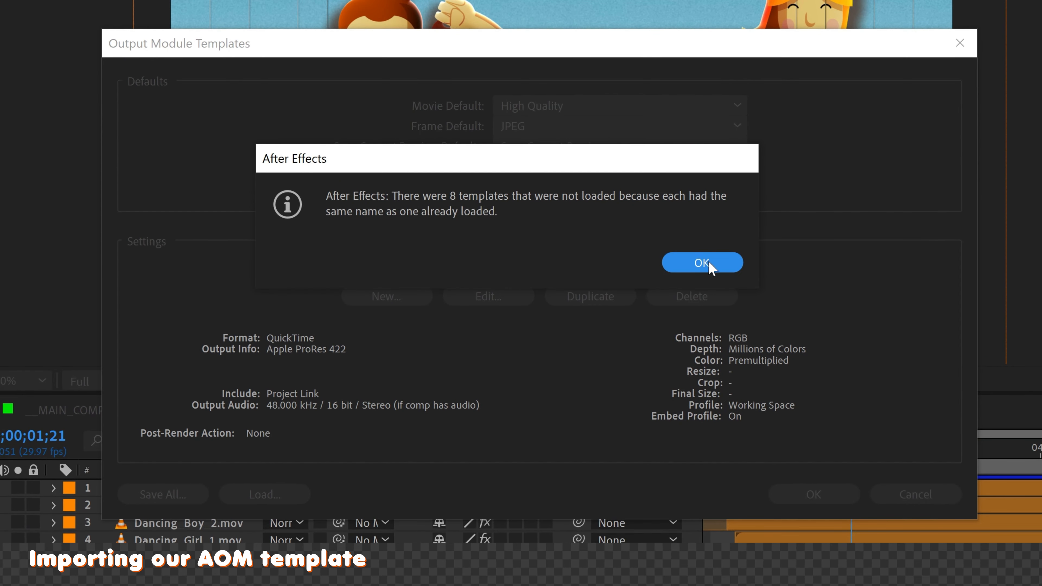
click(702, 262)
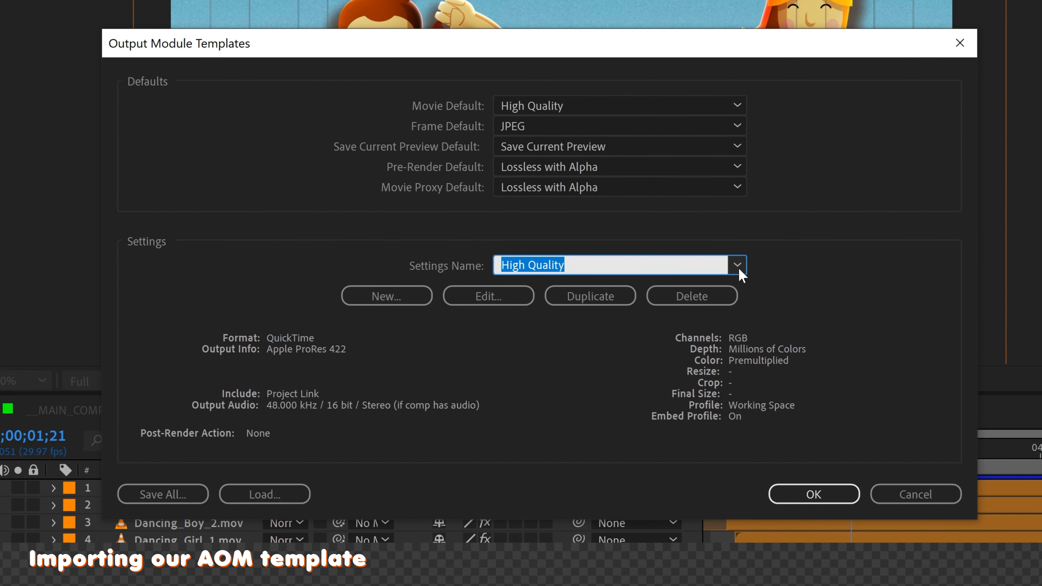
click(736, 265)
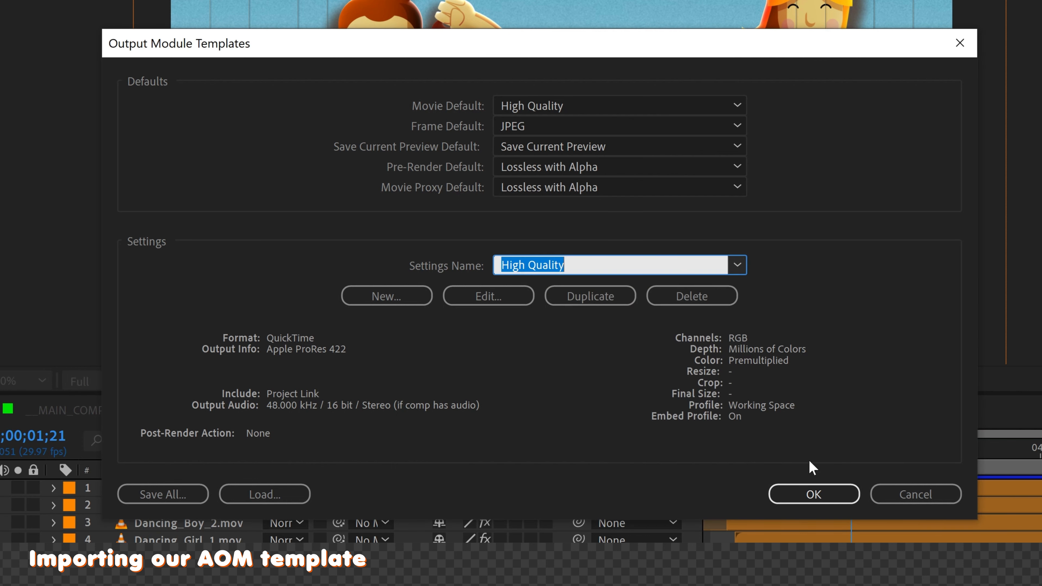
click(813, 494)
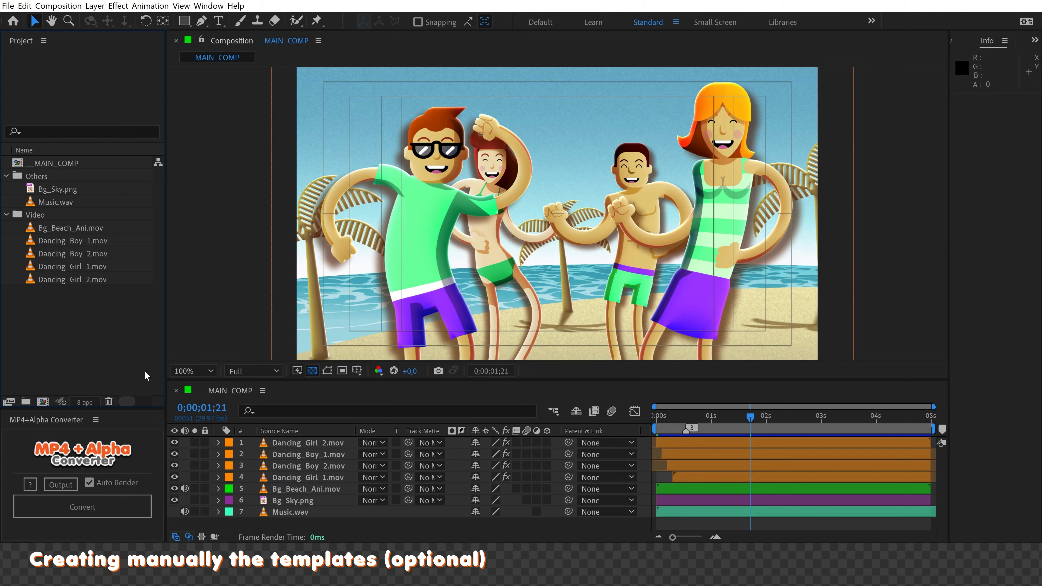
Step: Duplicate the H.264 - Match Render Settings - 40 Mbps template and name the copy MP4AC_RGB
click(25, 6)
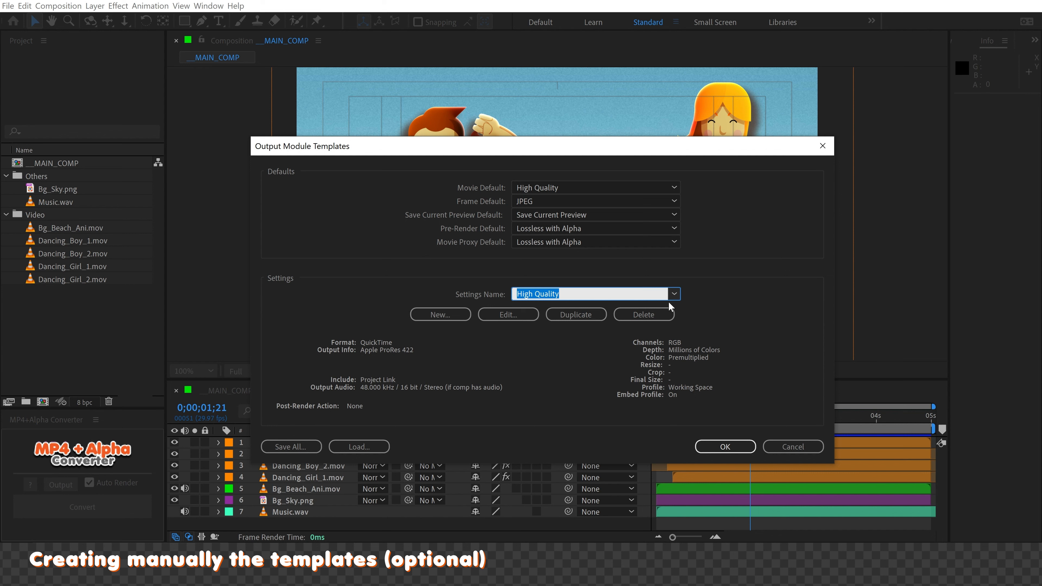
click(672, 294)
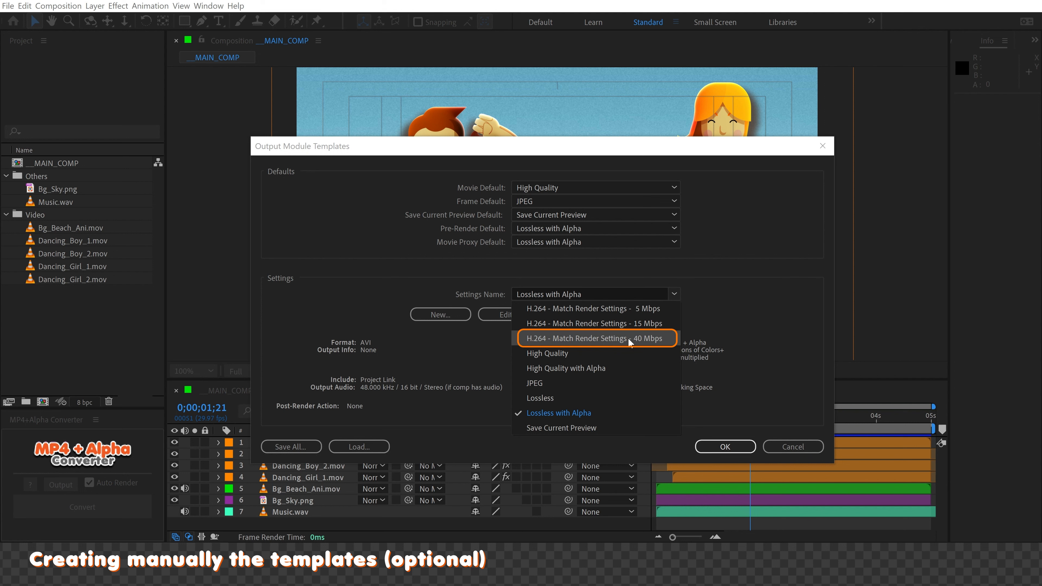
click(592, 338)
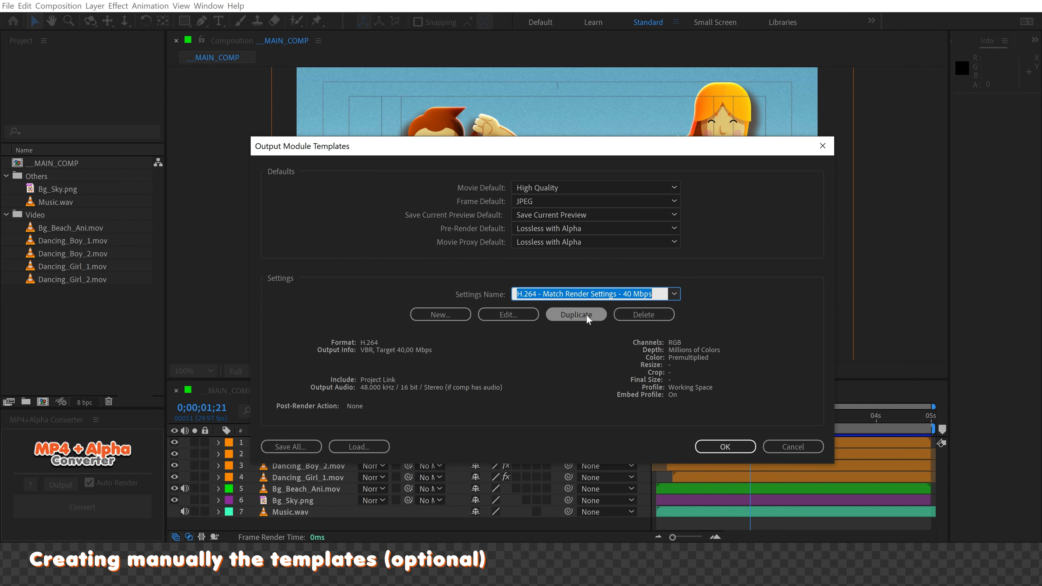
click(575, 314)
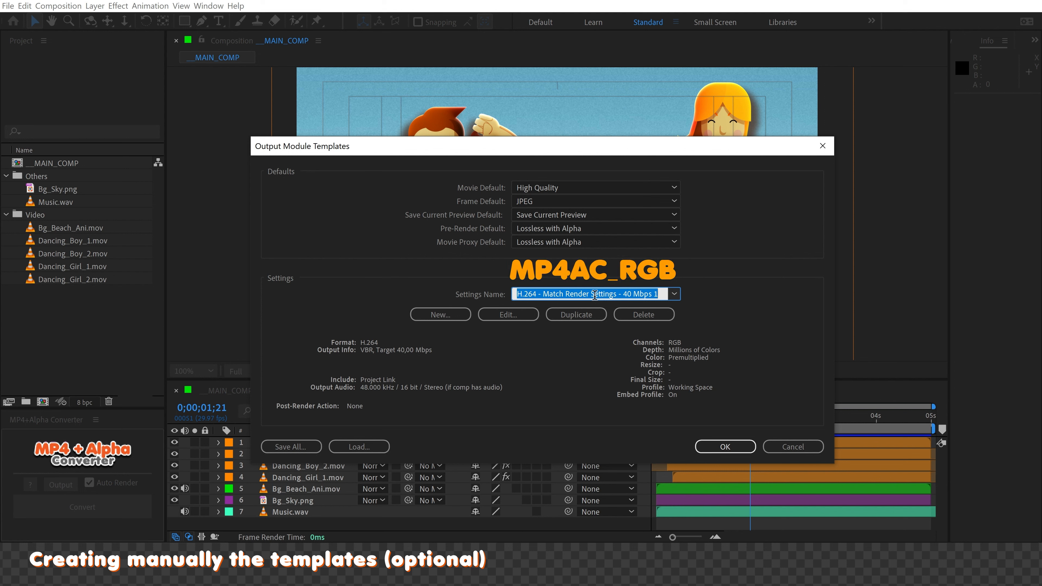
text(MP4C)
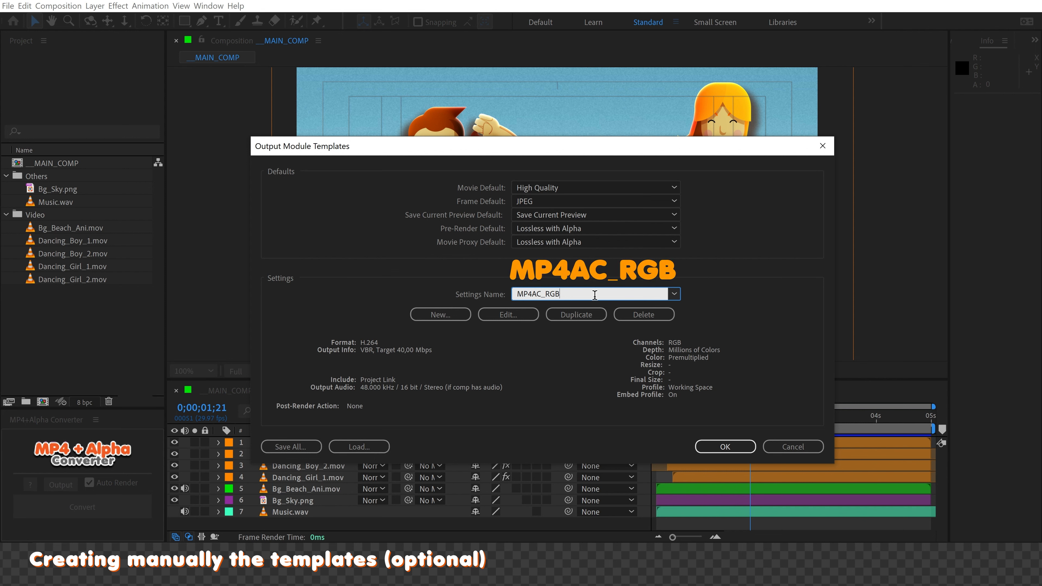
Step: Set the MP4AC_RGB template's post-render action to Import & Replace Usage
click(507, 314)
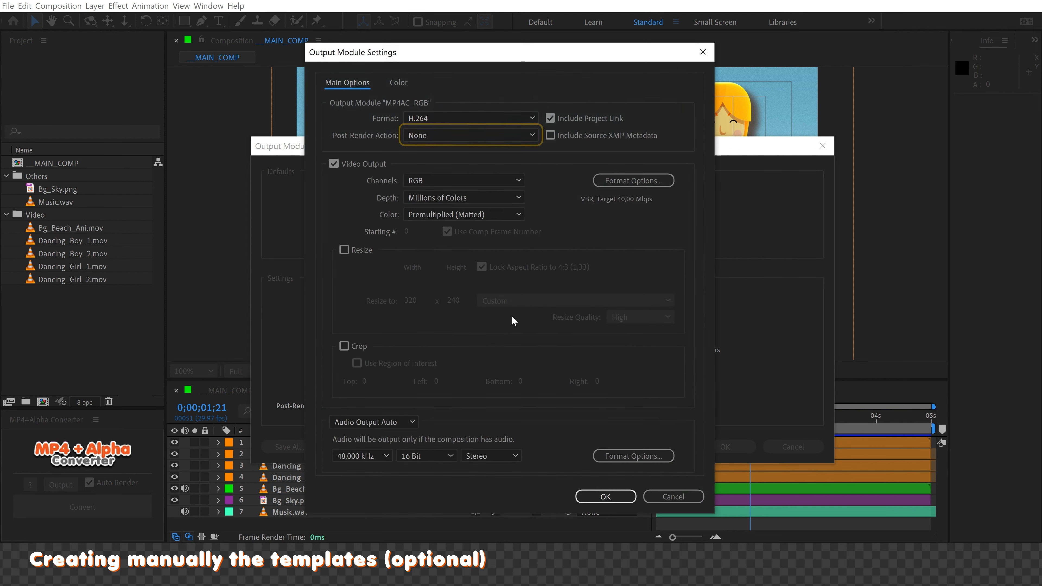
click(470, 135)
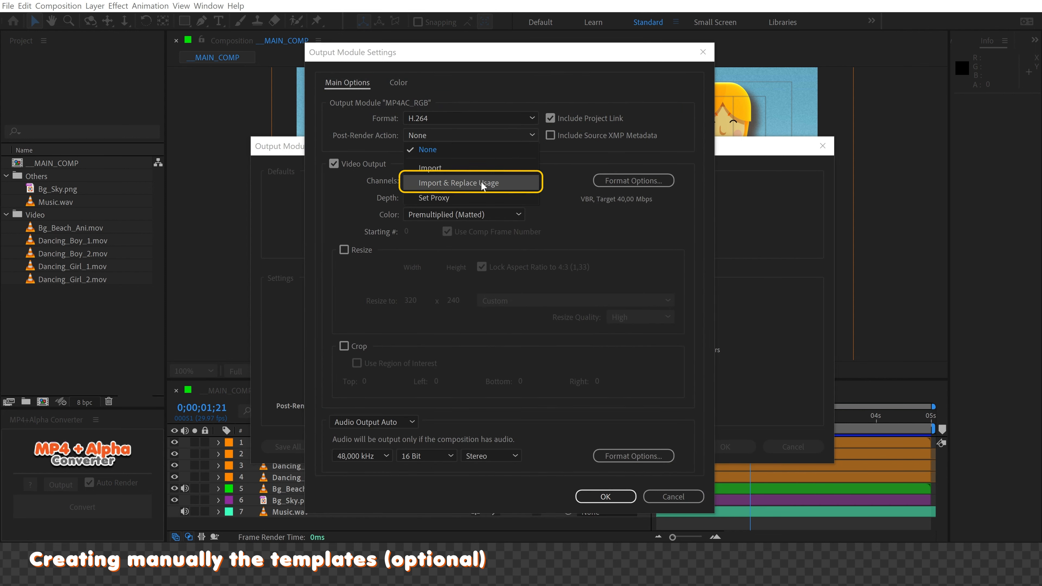
click(472, 182)
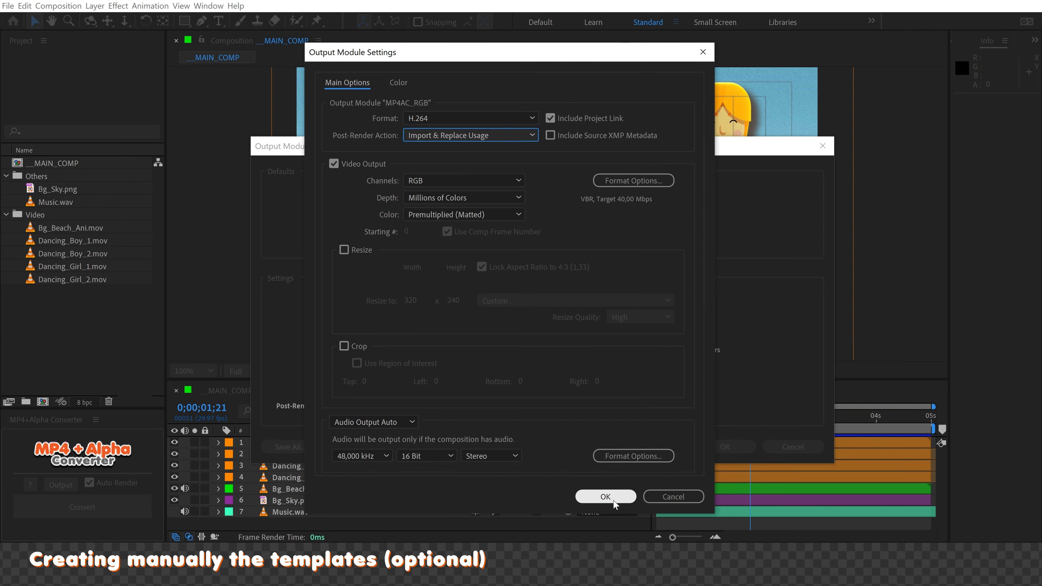
click(606, 498)
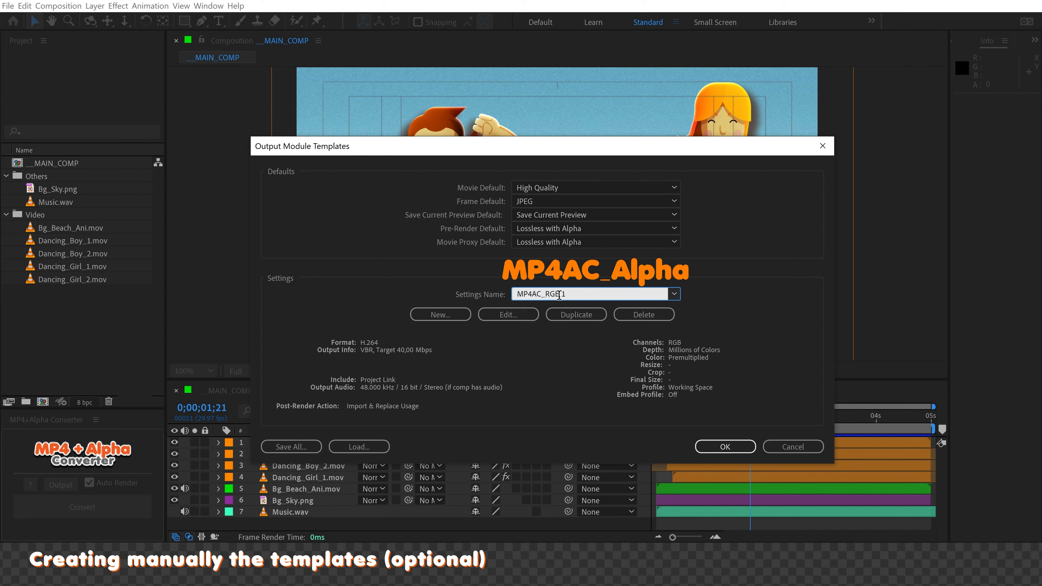
Step: Create the MP4AC_Alpha template with Audio Output off and confirm both templates are listed
text(MP4AC_Alpha)
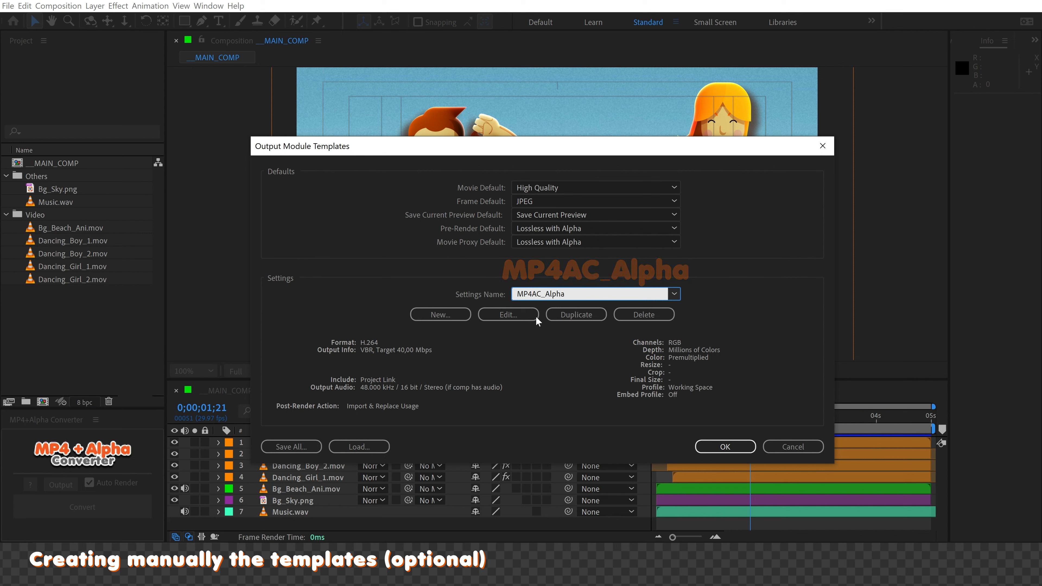
click(507, 314)
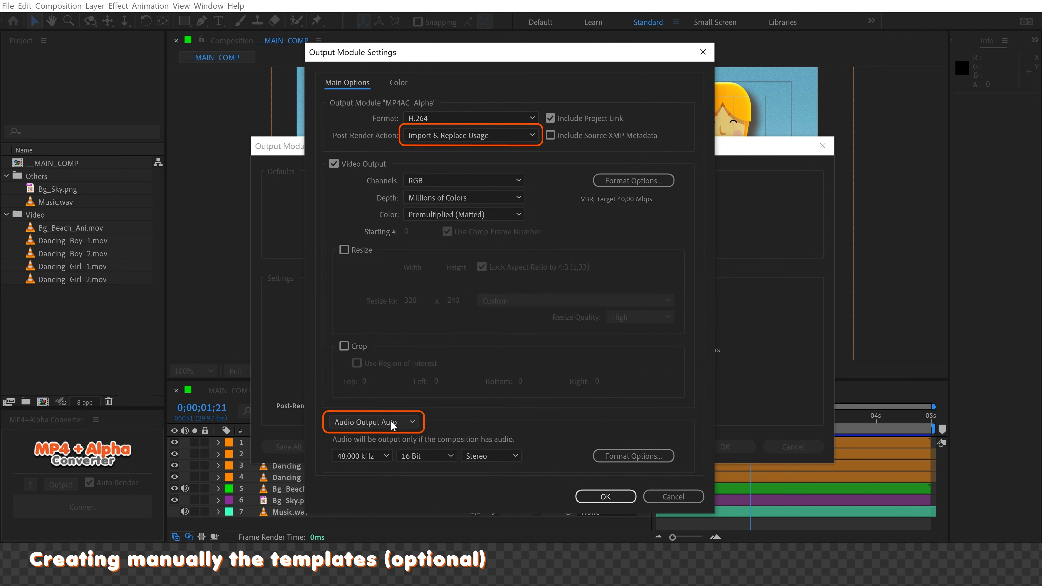
click(373, 422)
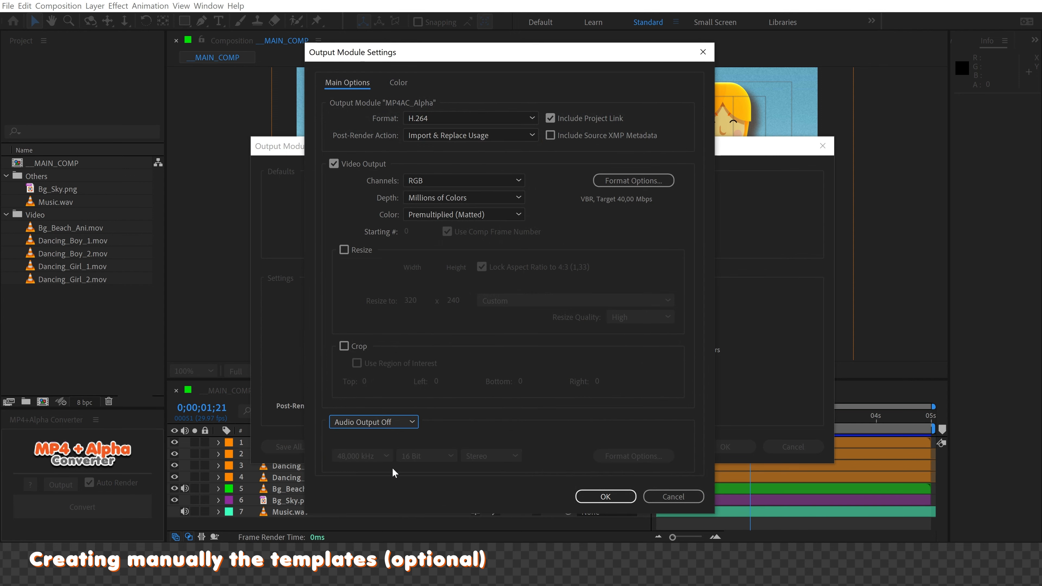
click(604, 496)
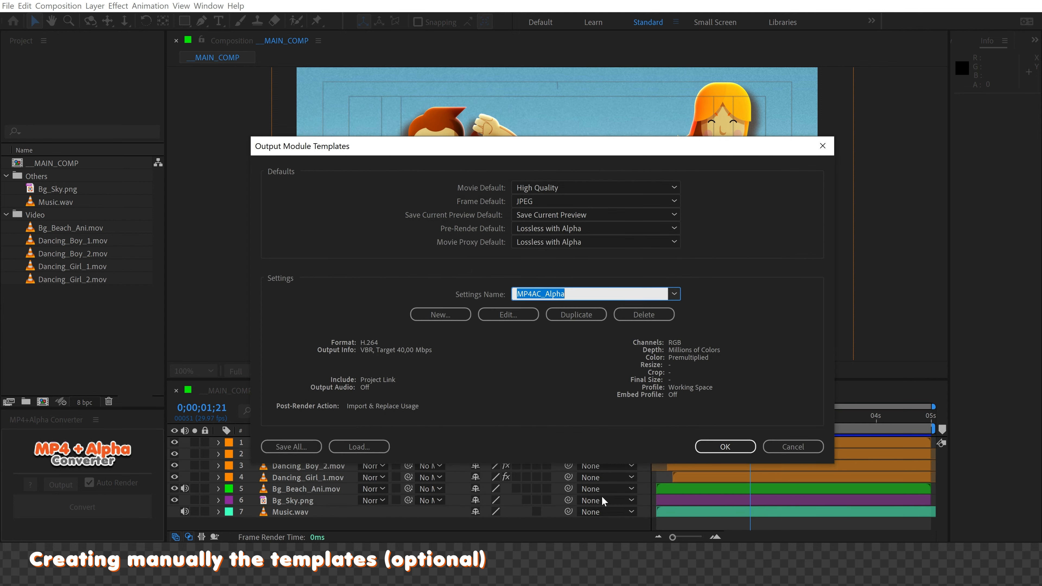
click(672, 293)
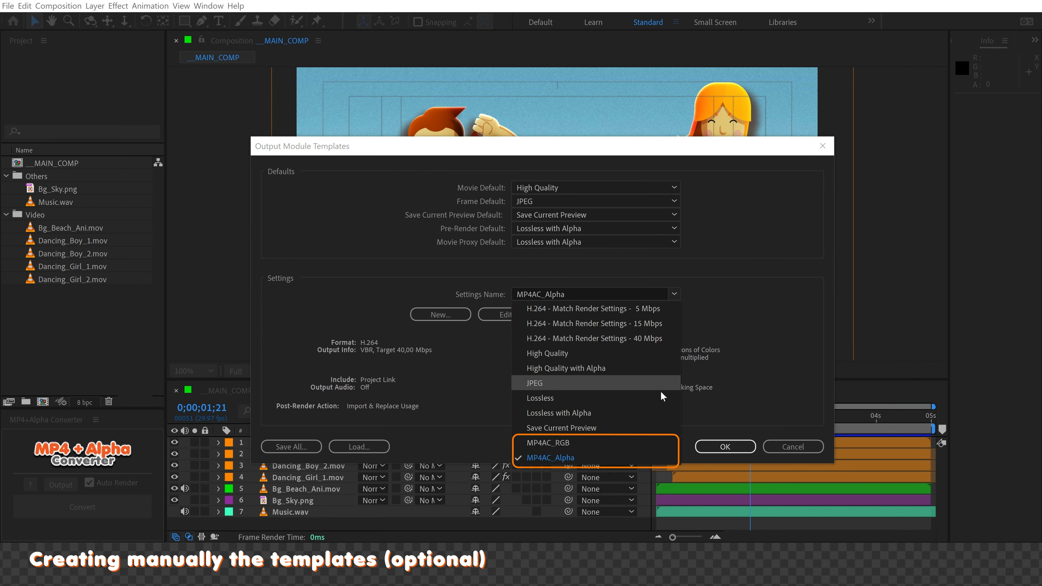
click(550, 457)
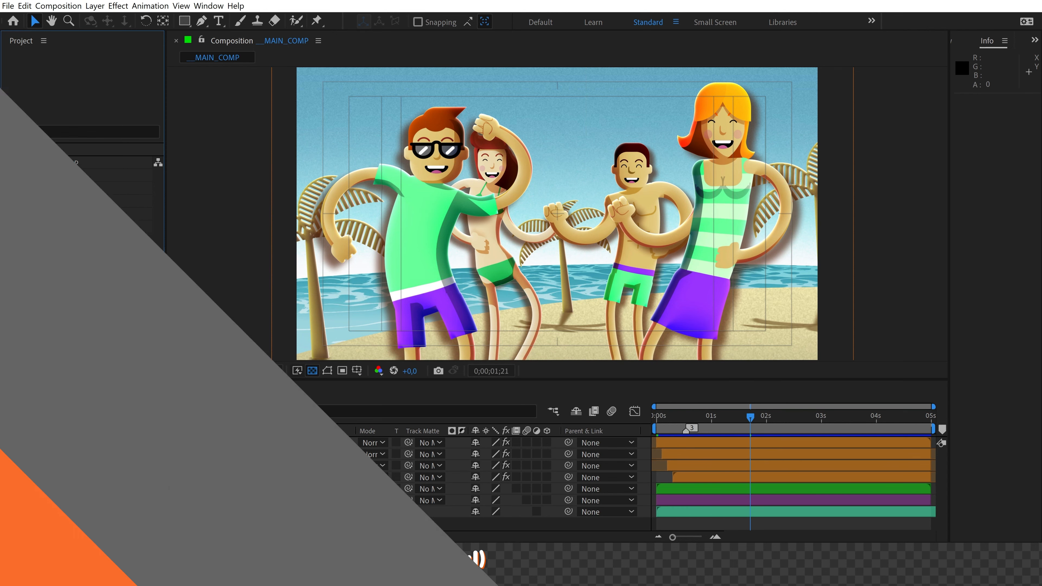
Step: Keep Movie Default on Best Settings in the Render Settings templates and confirm
click(25, 5)
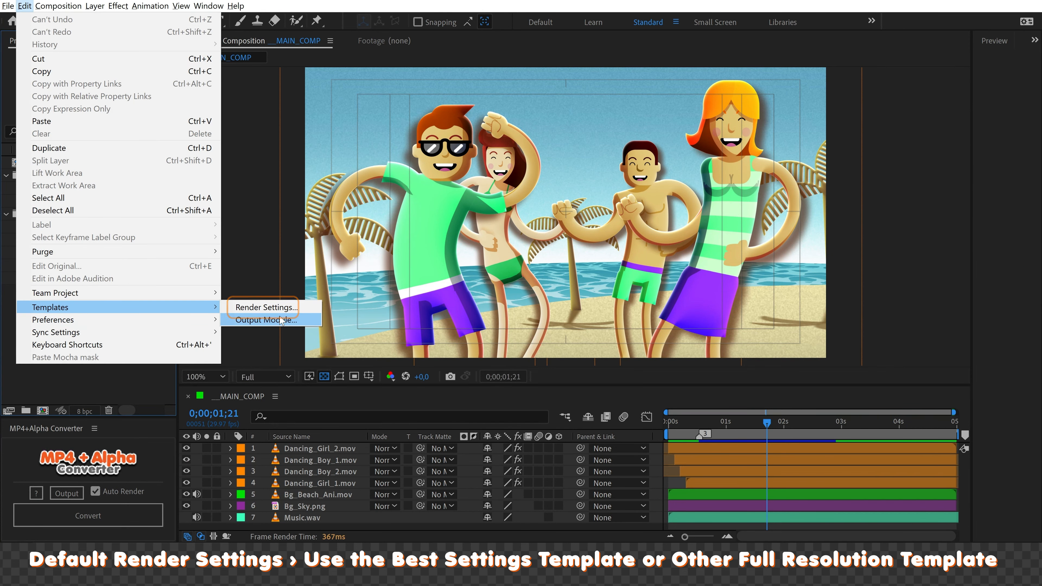
click(266, 307)
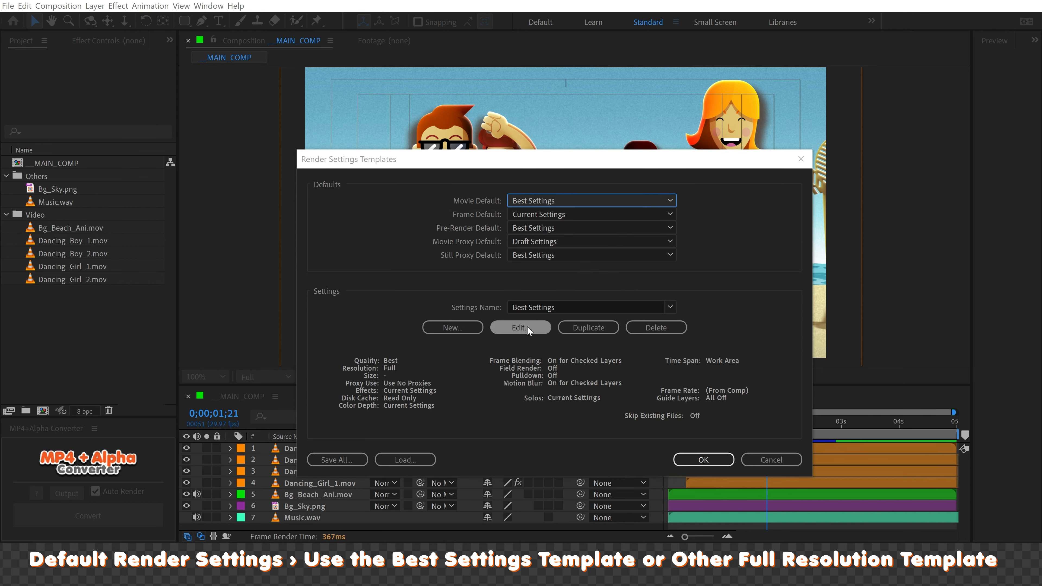
click(520, 327)
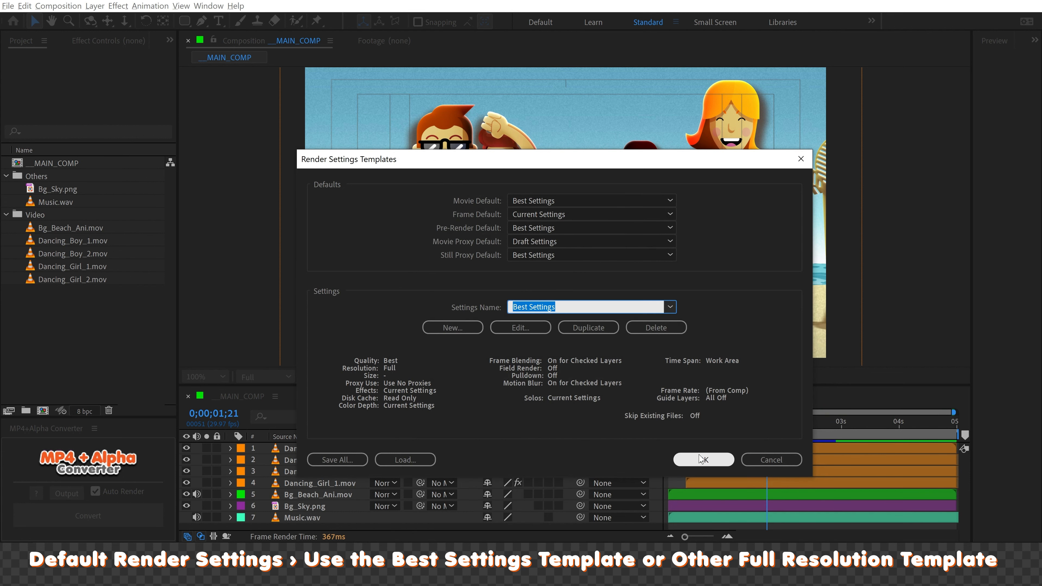
click(703, 459)
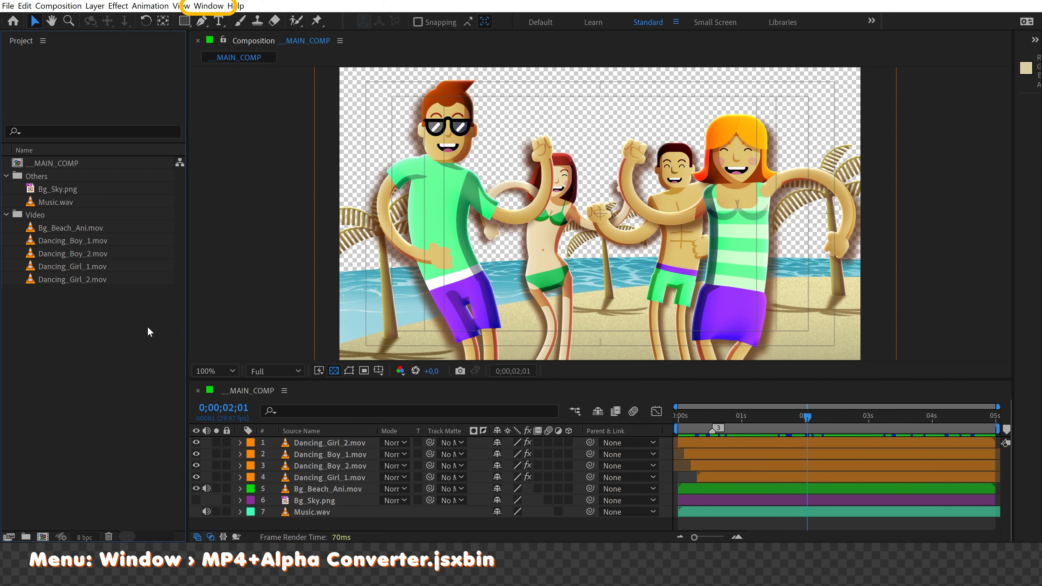
click(208, 6)
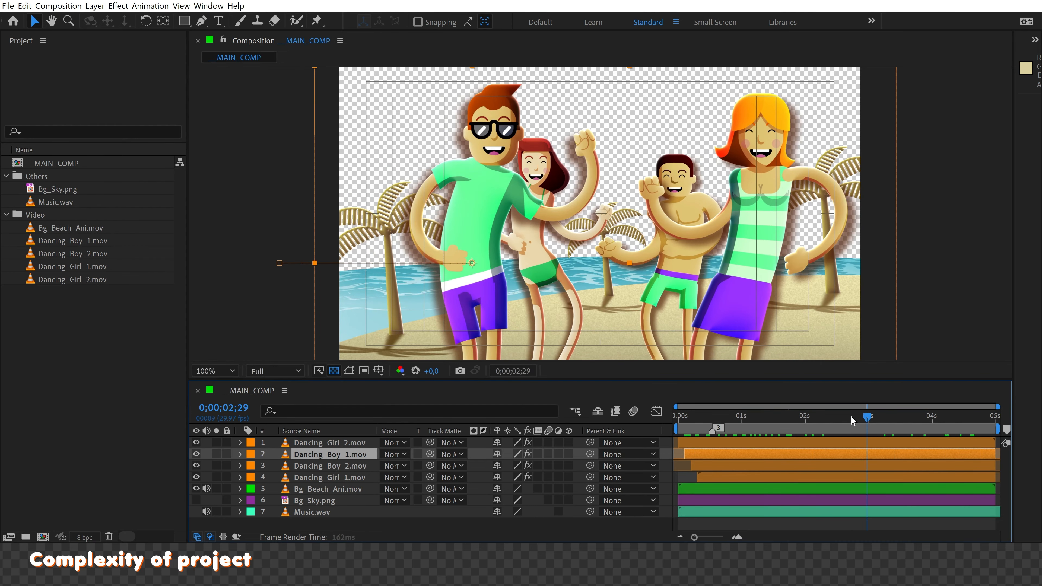
Step: Solo a single dancer layer, then bring all dancer layers back into view
click(783, 417)
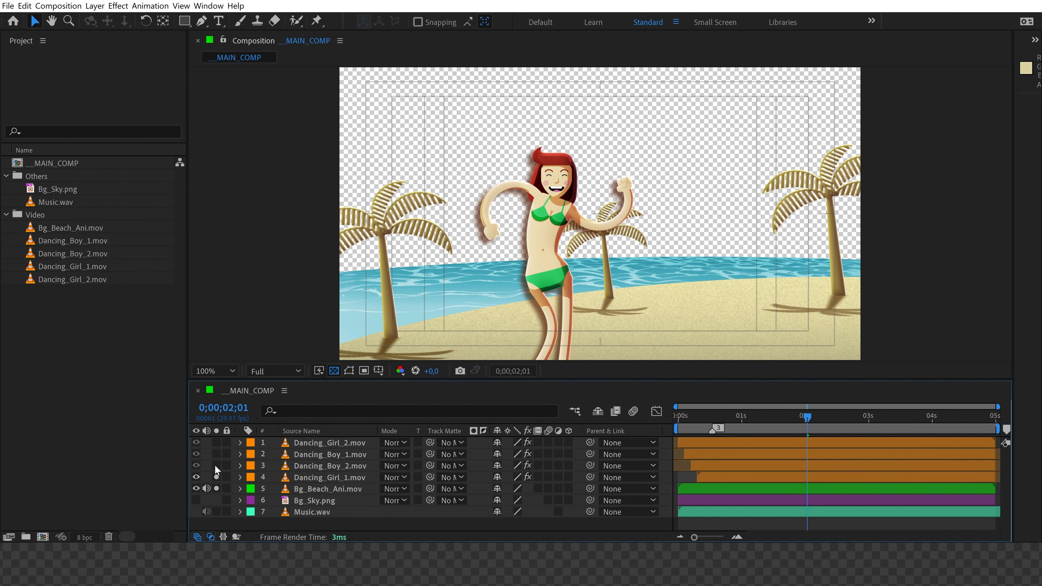
click(195, 443)
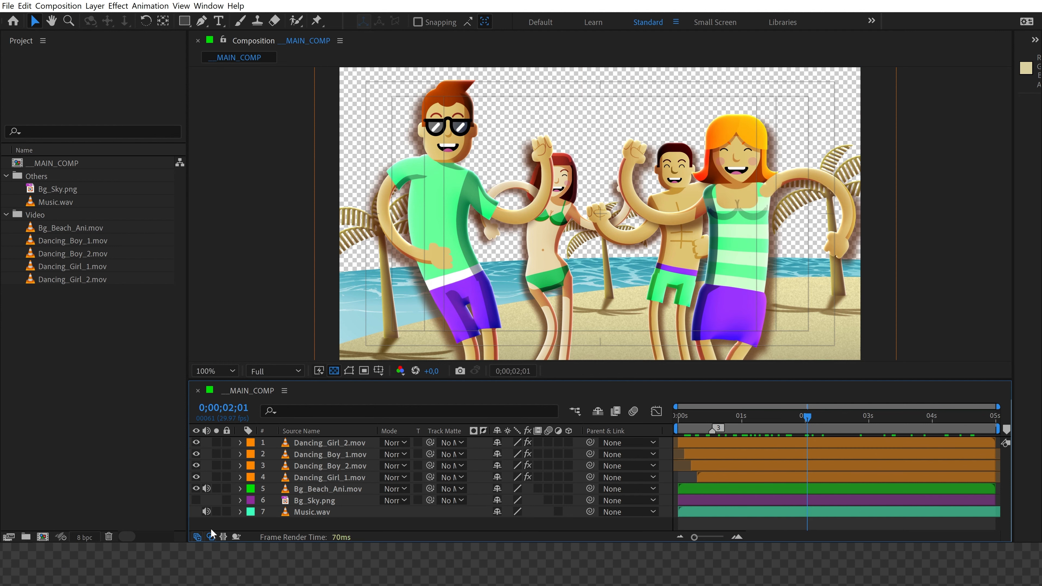
mouse_move(198, 502)
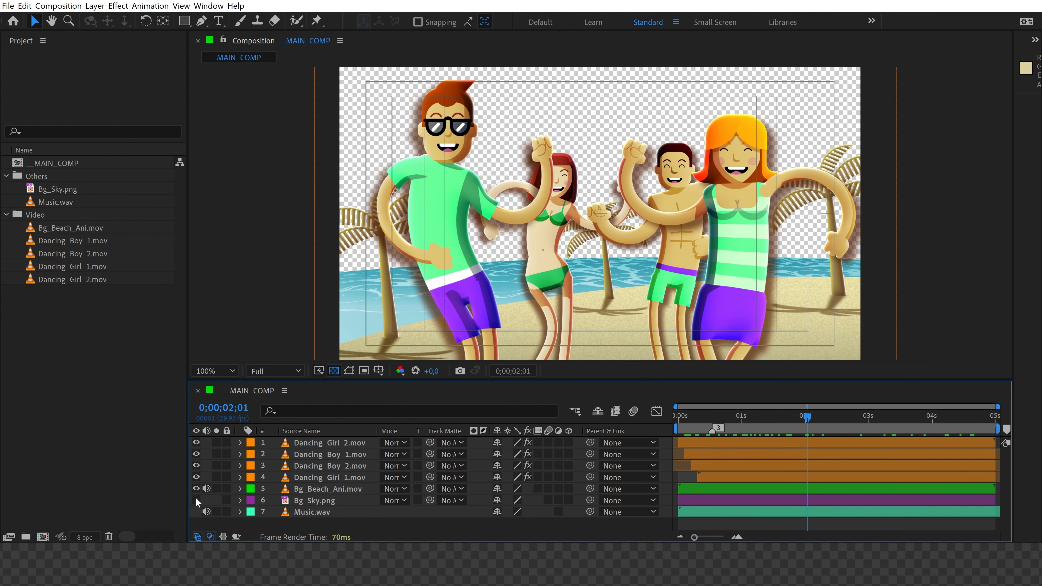
Step: Inspect the footage items' ProRes 4444 and Animation codecs and begin selecting clips to convert
click(73, 228)
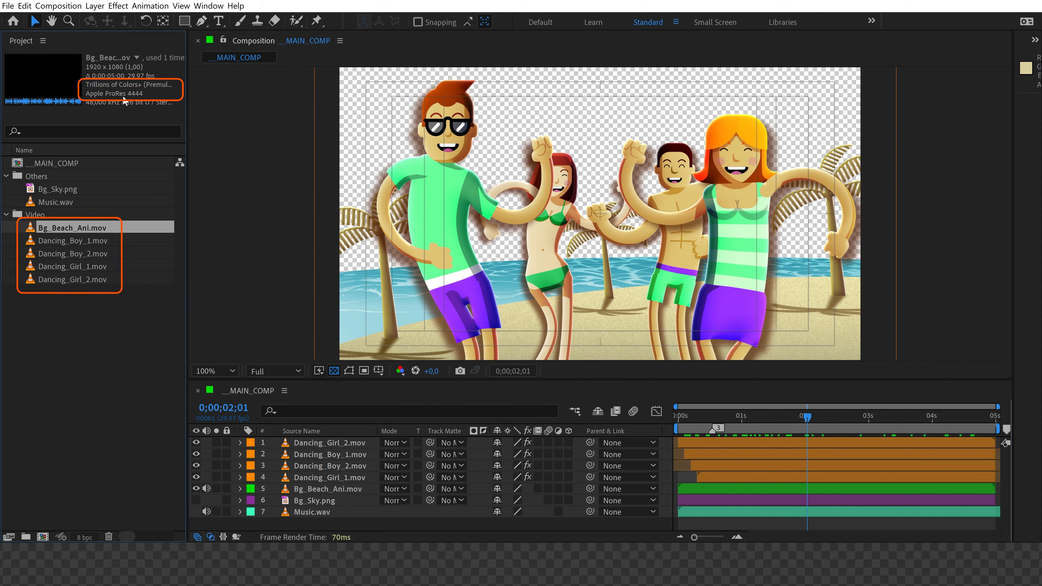
click(75, 254)
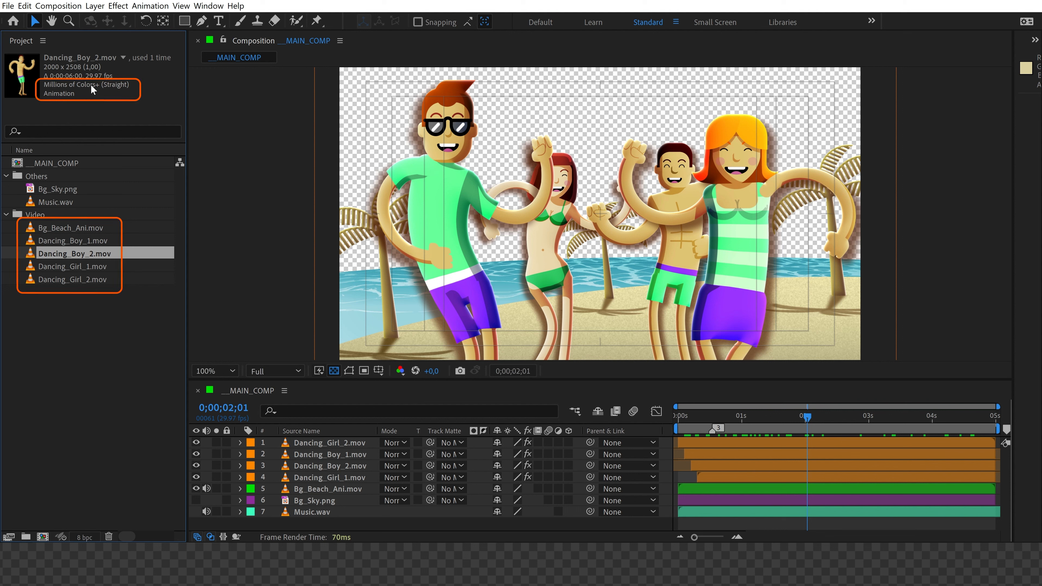
click(71, 279)
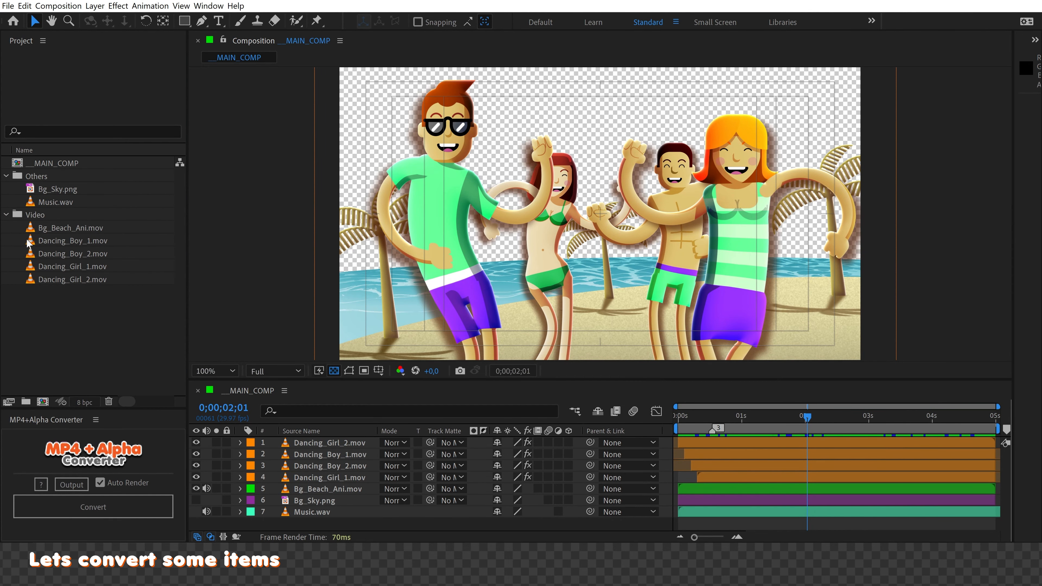
click(74, 241)
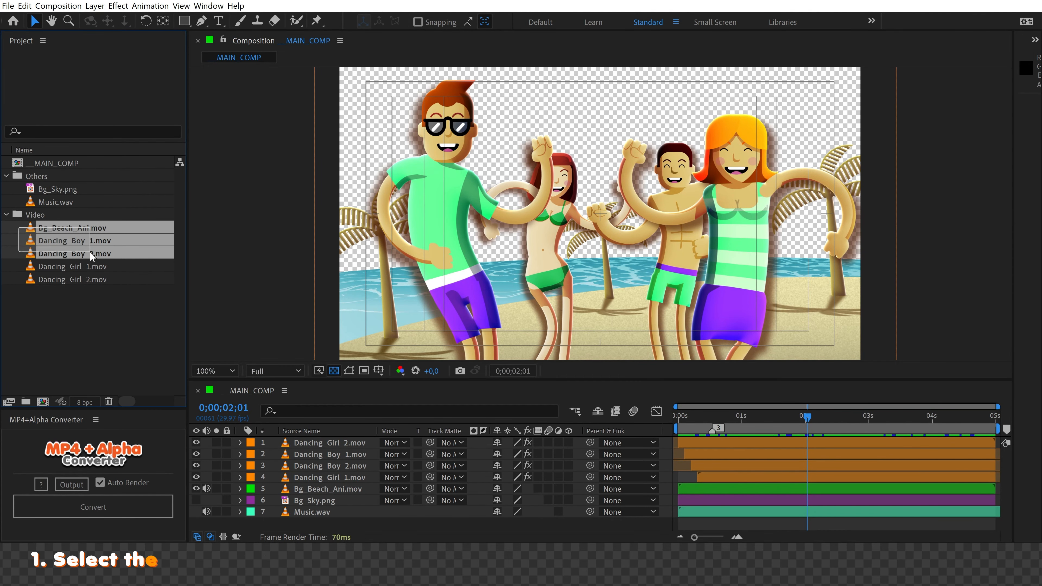
Step: Select Bg_Beach_Ani and both Dancing_Boy clips and set the converter output folder to Output_MP4
click(72, 227)
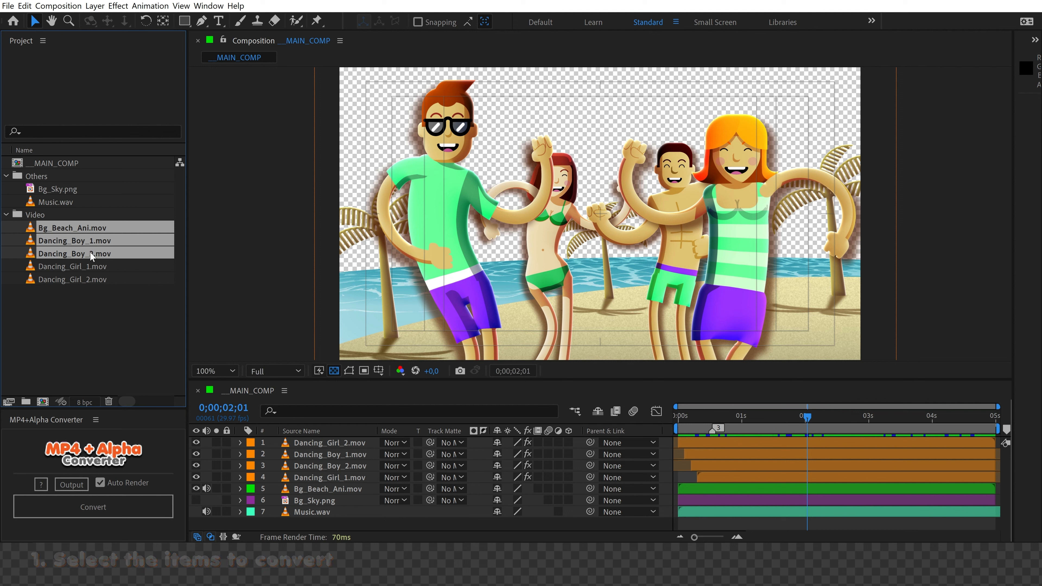
click(71, 483)
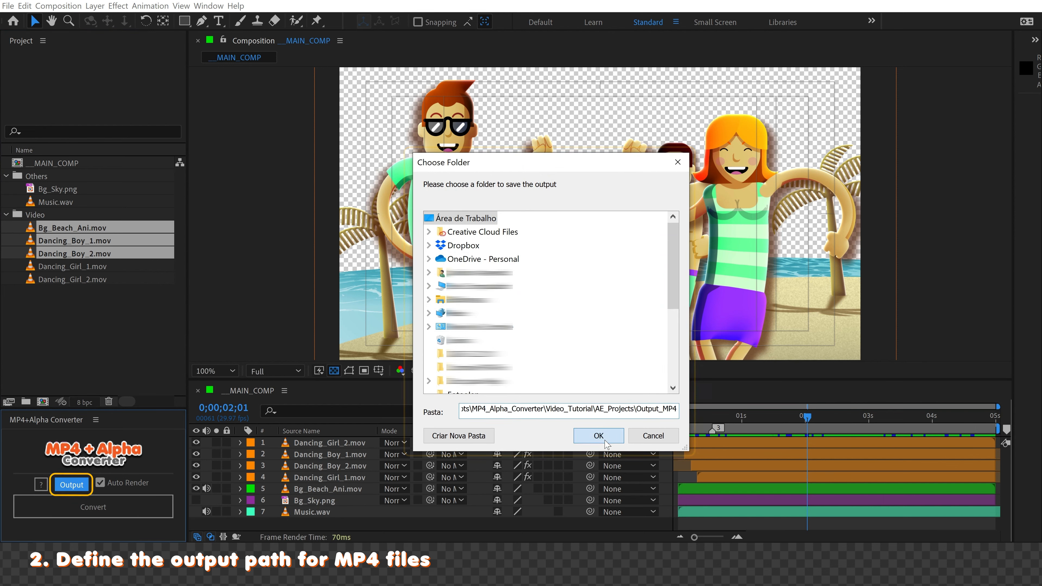
click(597, 435)
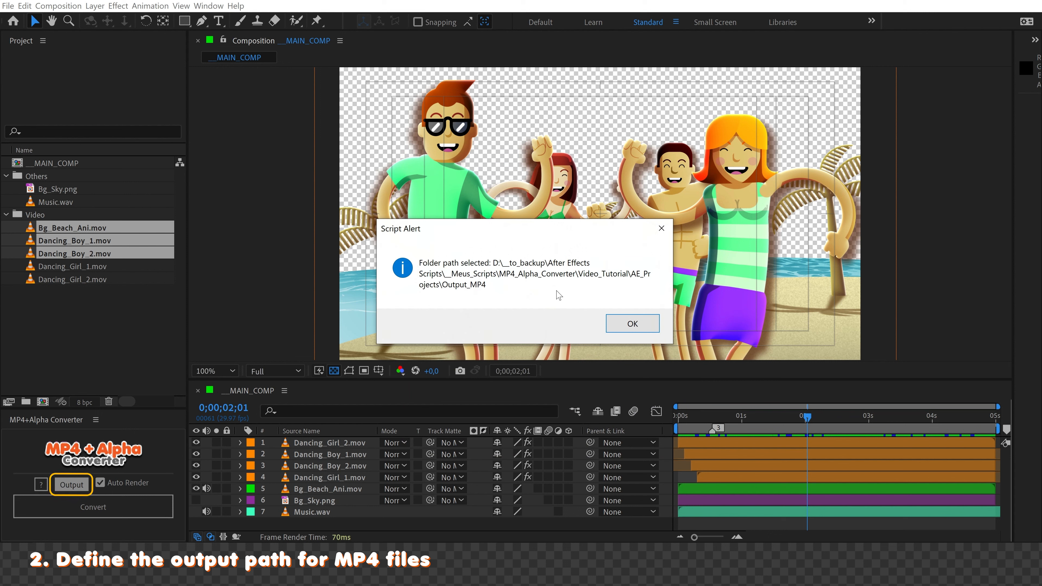
click(631, 324)
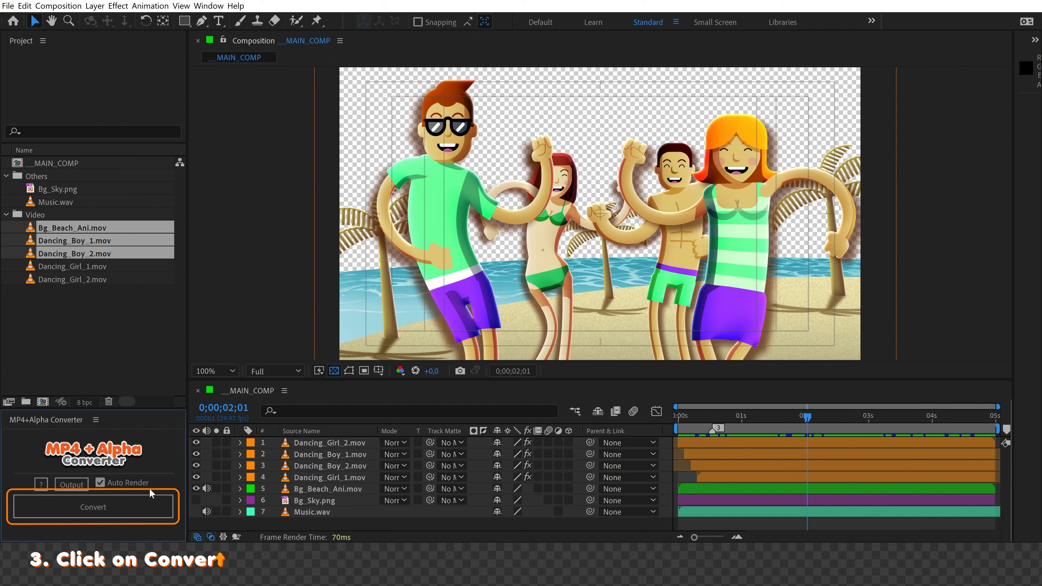
Step: Start Convert and save the project under a new 'Tutorial_' name when prompted
click(92, 507)
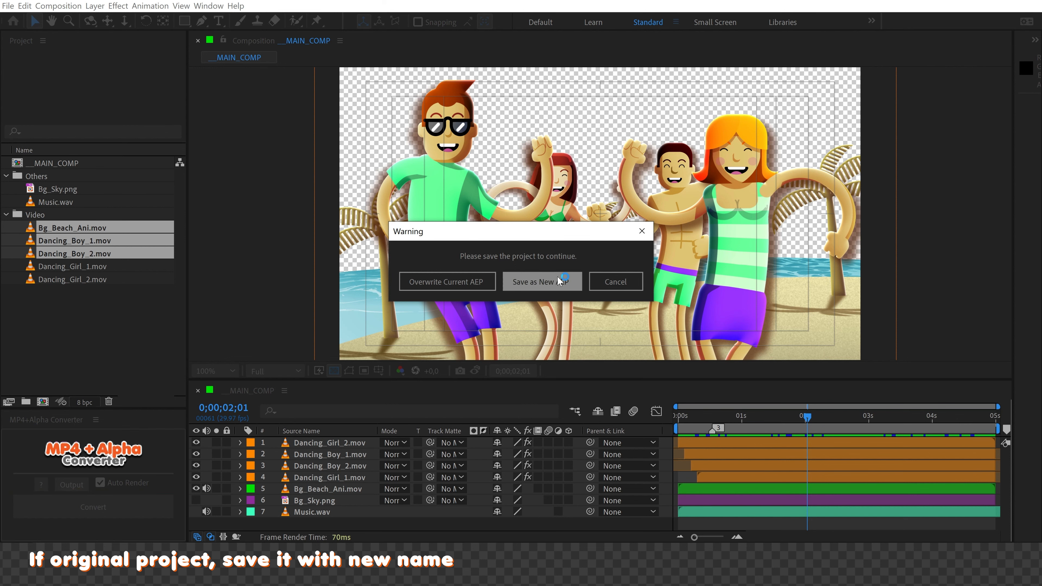
click(539, 281)
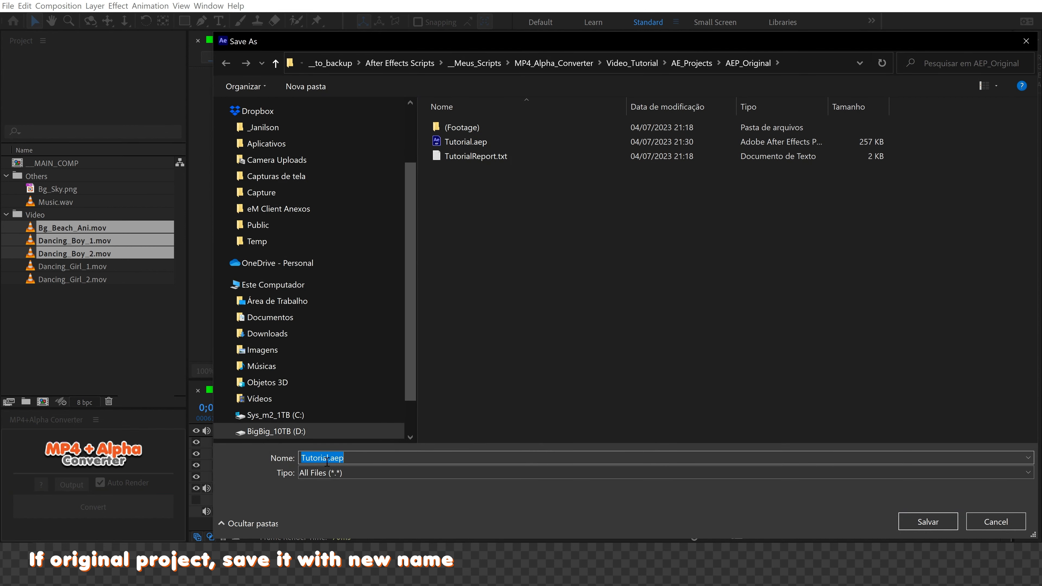
text(Tutorial_)
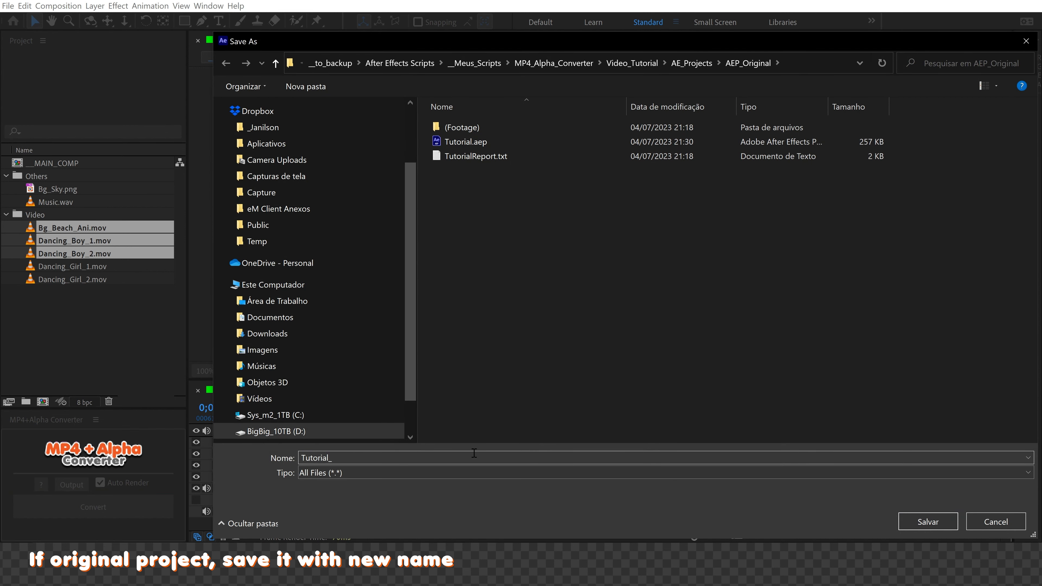
click(926, 521)
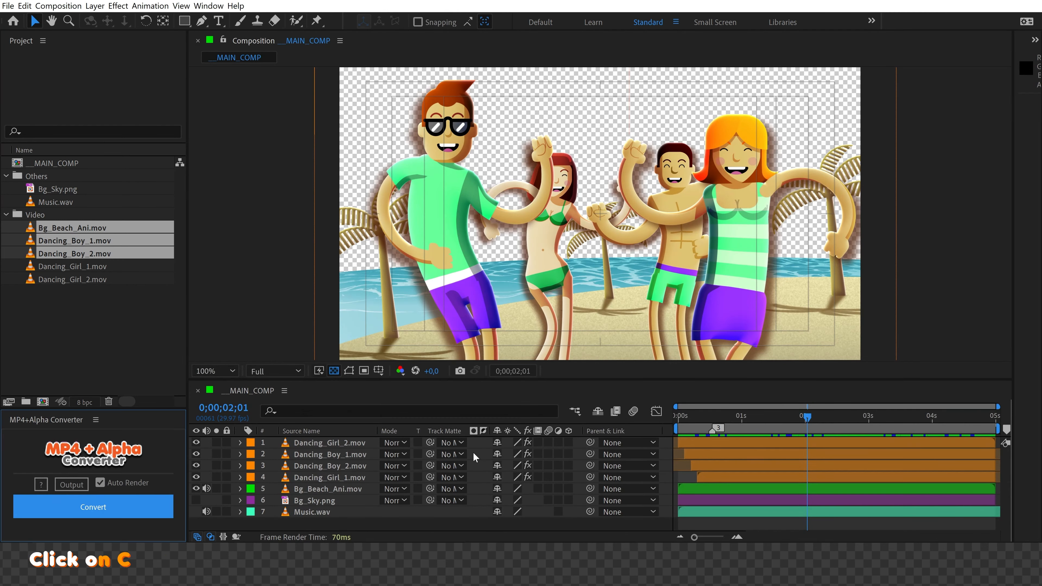
Step: Run Convert again on the three PrecompAlphaSplitter precomps
click(93, 507)
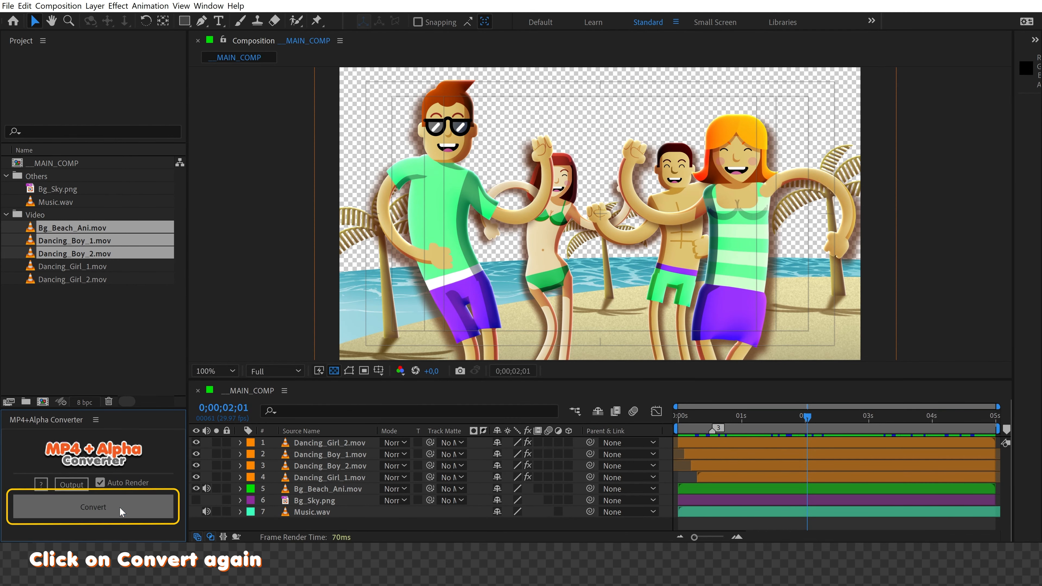
click(92, 506)
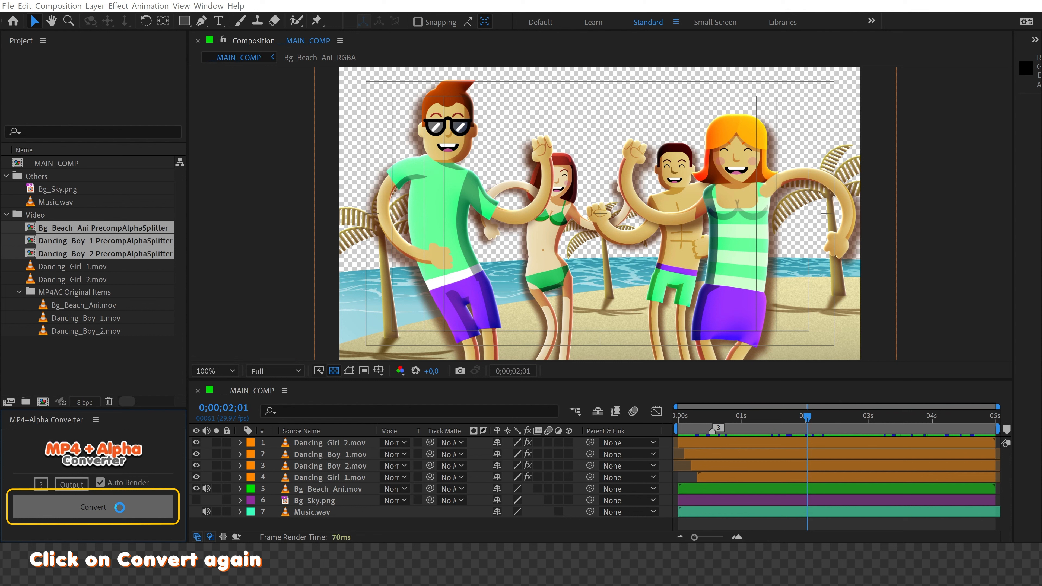
click(93, 507)
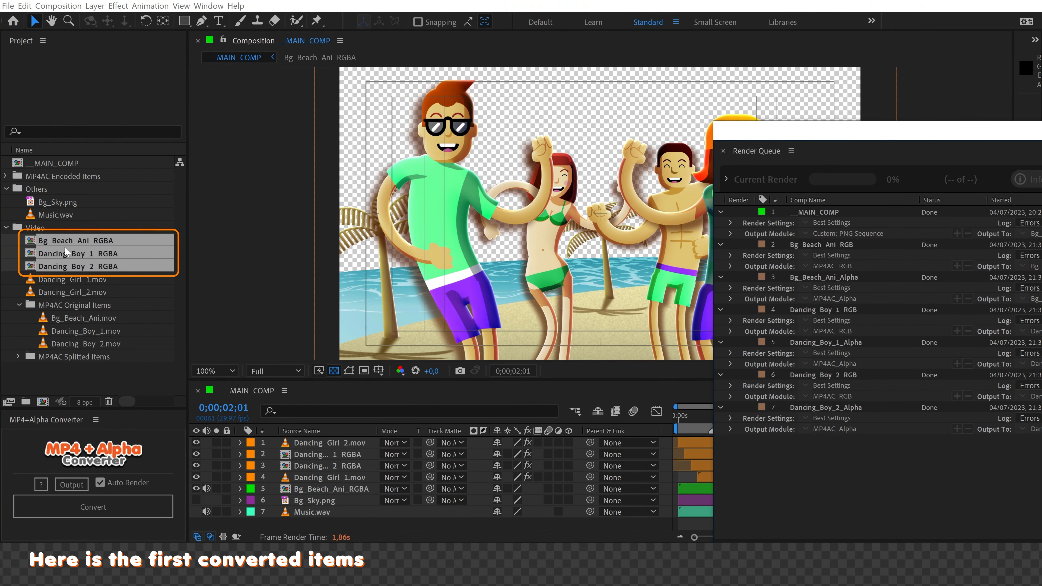
Step: Review the new _RGBA comps in the Project panel and close the finished Render Queue
click(58, 202)
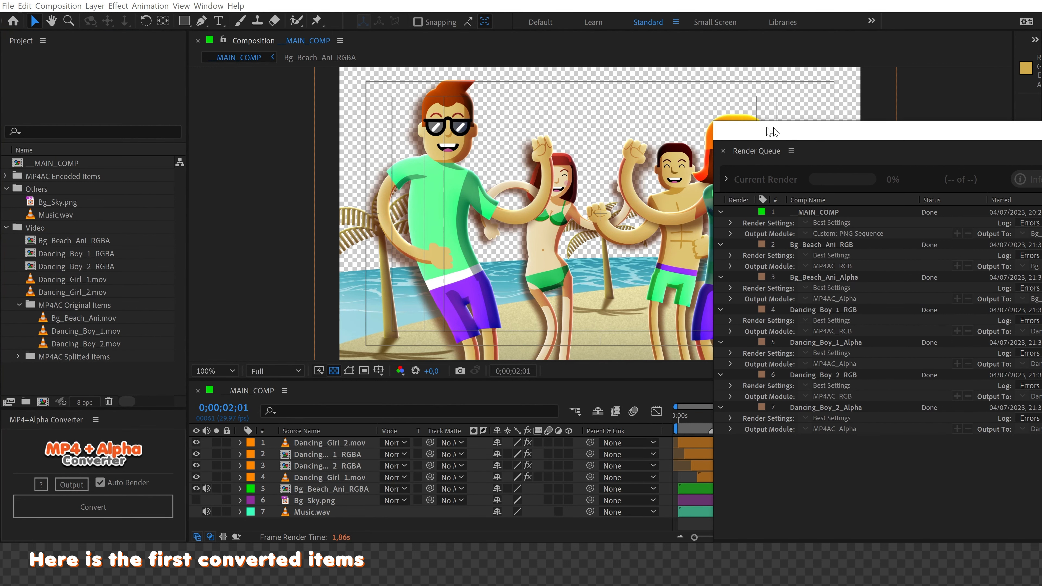
click(722, 150)
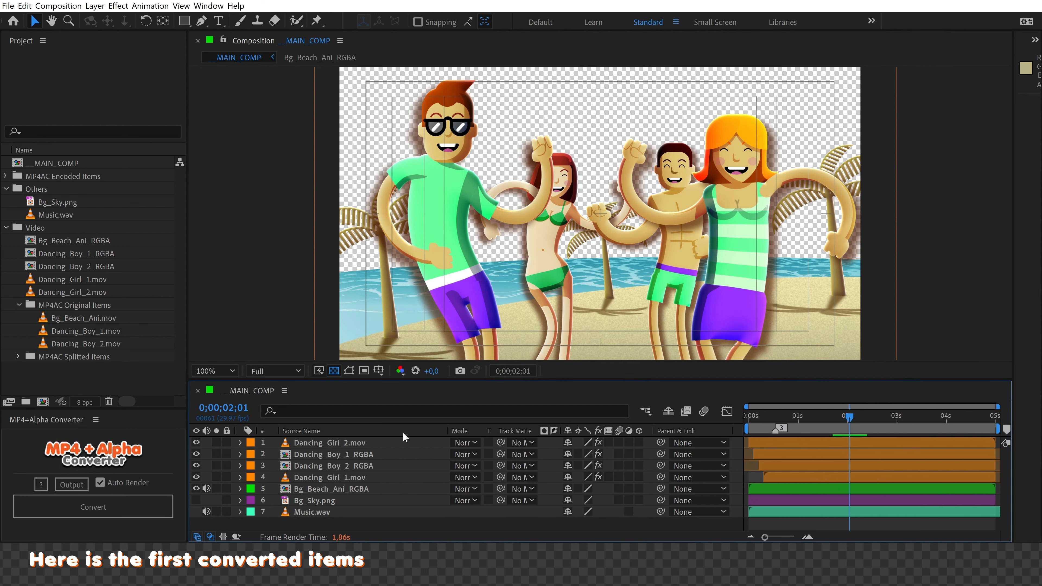
click(78, 266)
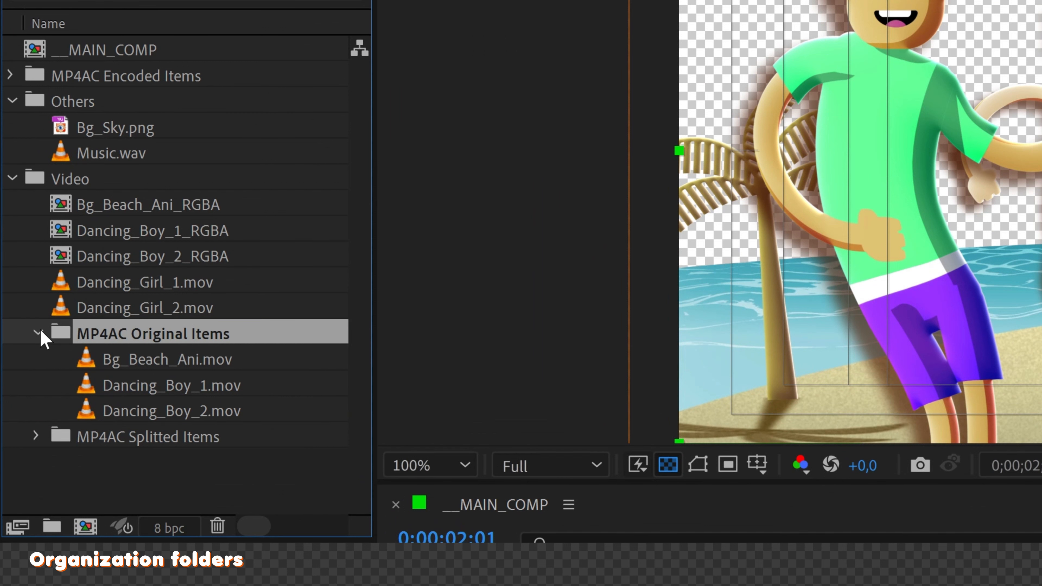
Step: Collapse the MP4AC Original Items and Splitted Items folders, then open Dancing_Boy_1_RGBA
click(36, 333)
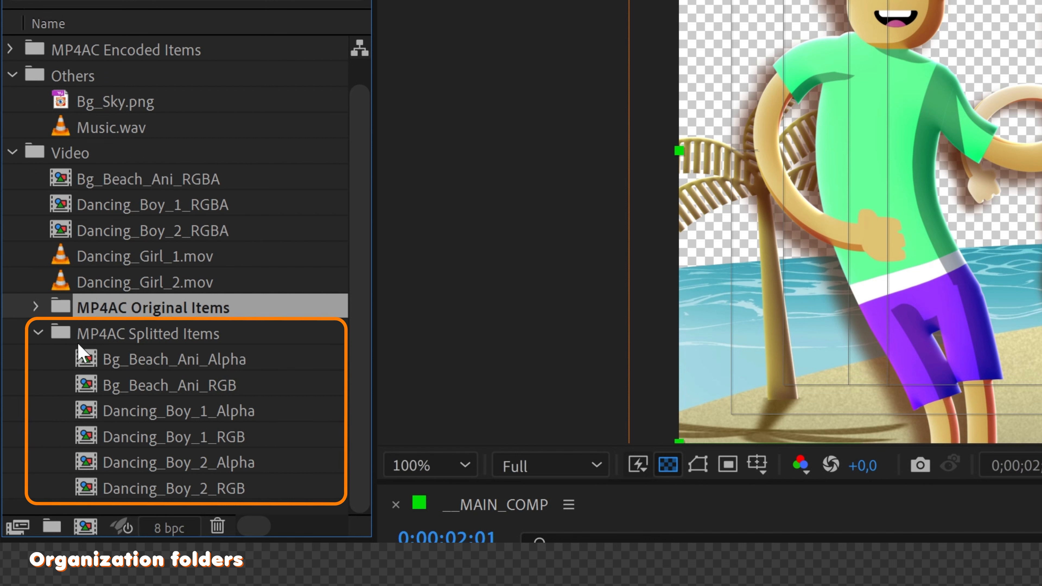
click(38, 332)
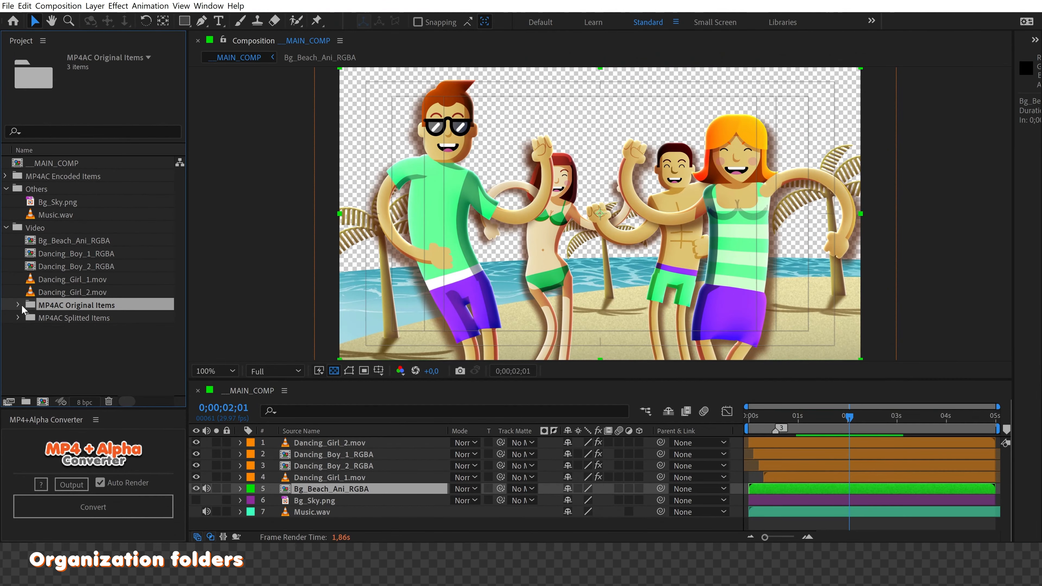
double_click(76, 254)
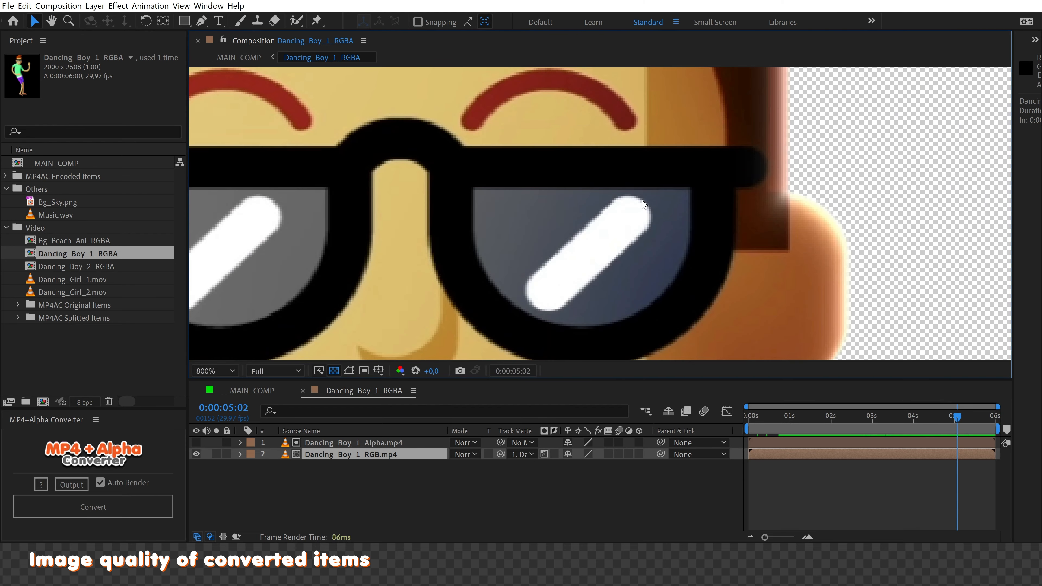
Step: Inspect Dancing_Boy_1_RGBA at 800% magnification, then return to __MAIN_COMP
click(211, 370)
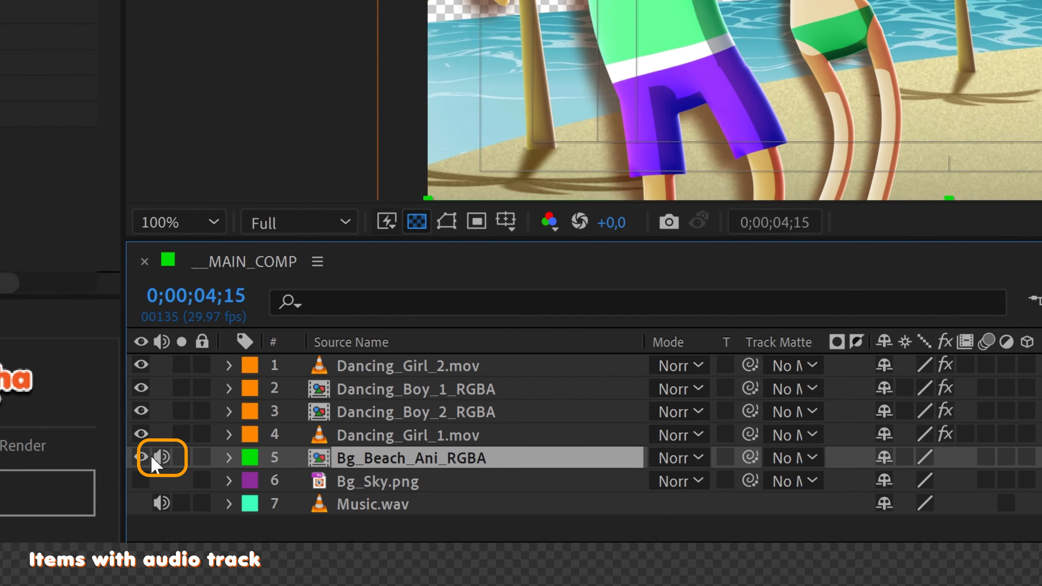
double_click(411, 457)
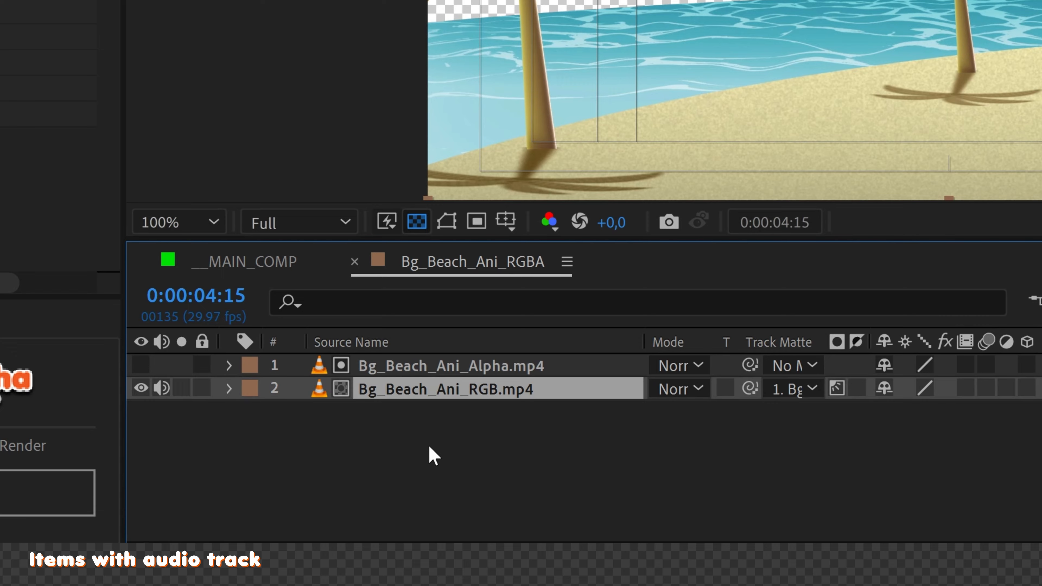
click(160, 388)
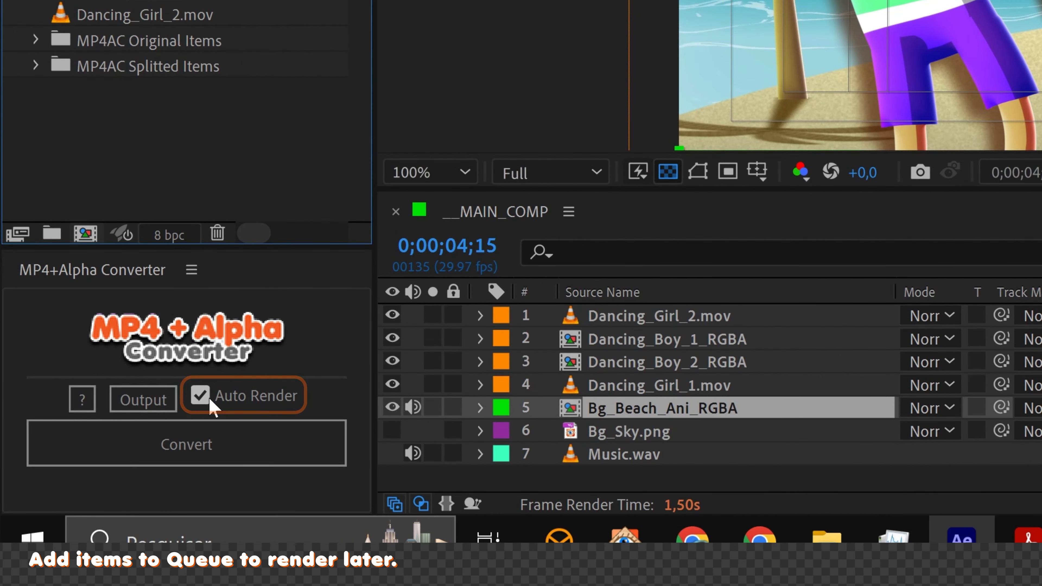
Step: Disable Auto Render and convert Dancing_Girl_1 and Dancing_Girl_2, queuing their renders
click(200, 396)
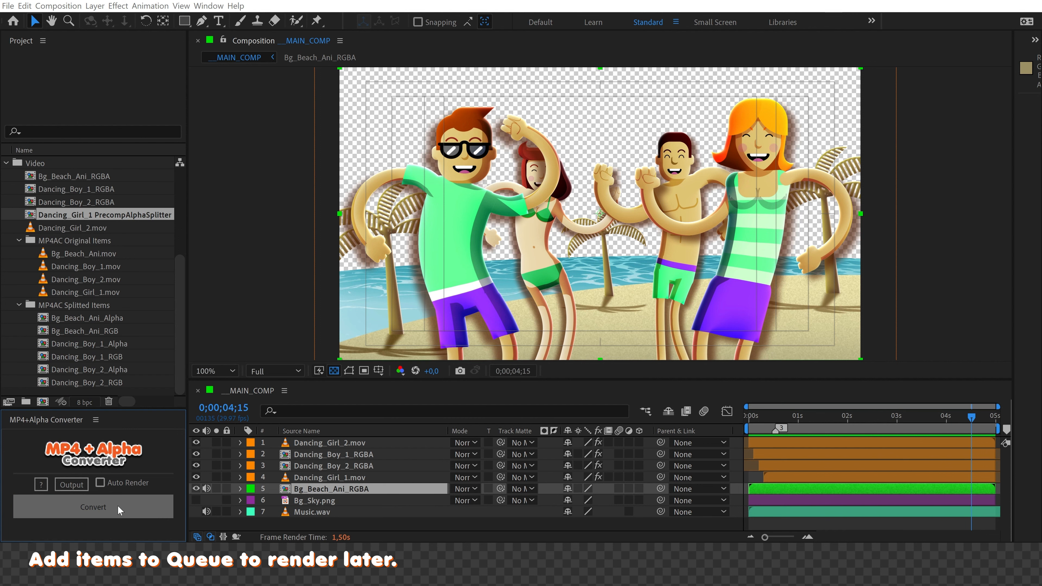
click(92, 507)
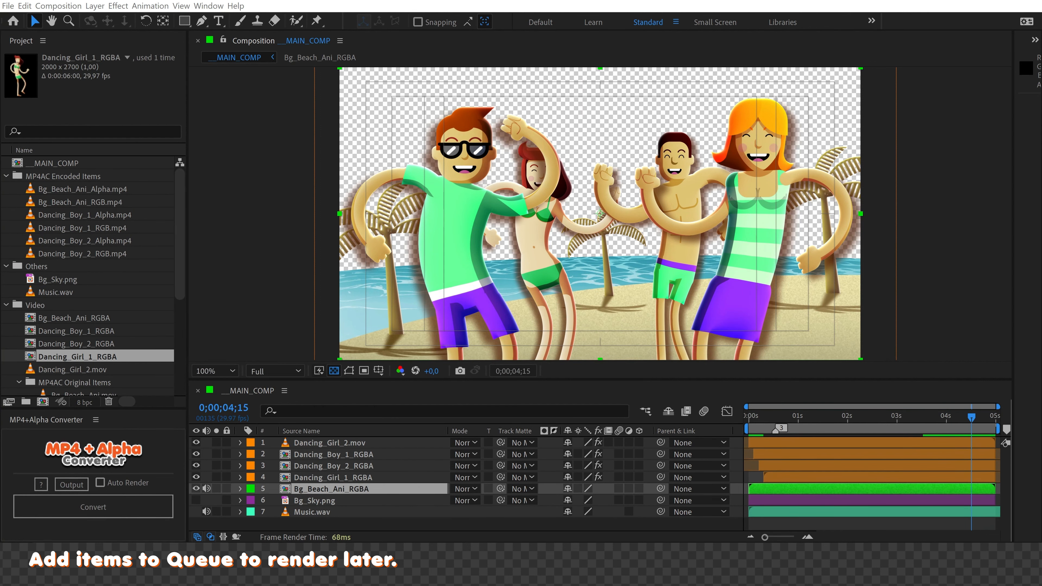
click(93, 507)
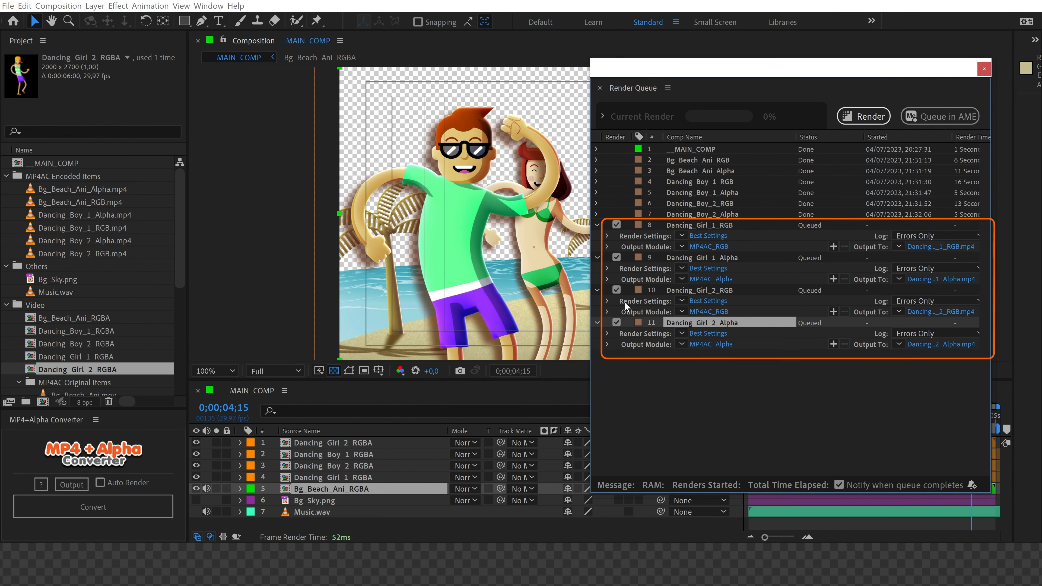
Step: Render all queued Dancing_Girl items in the Render Queue and close it
click(864, 116)
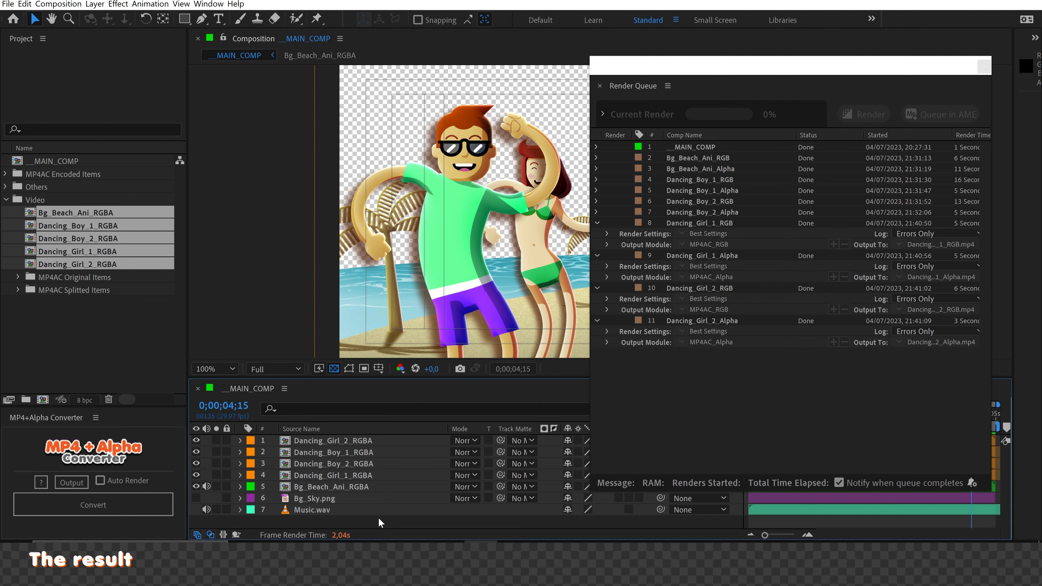
click(599, 85)
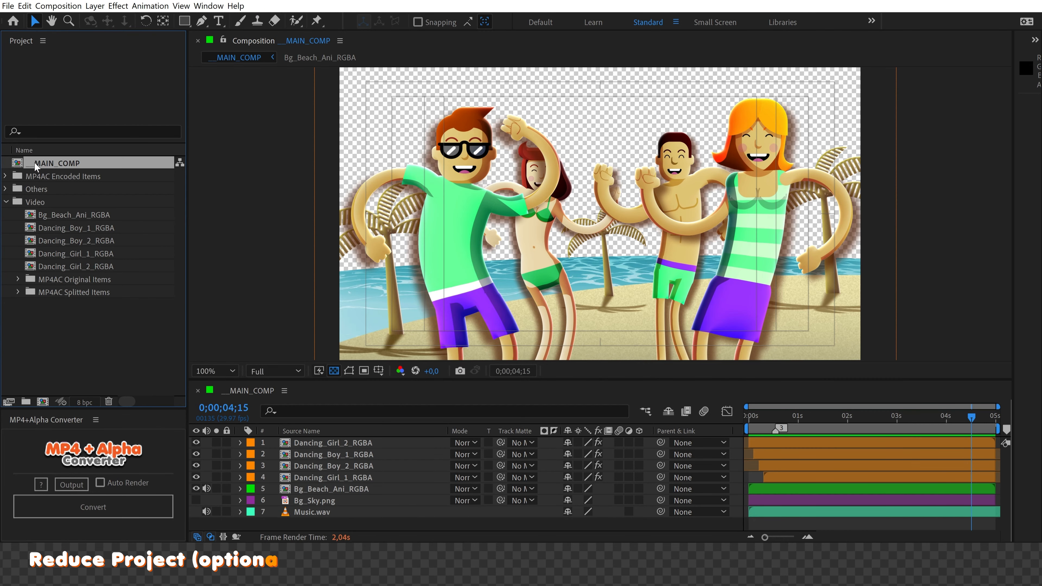
Step: Reduce the project to what __MAIN_COMP uses, deleting 17 unused items
click(8, 6)
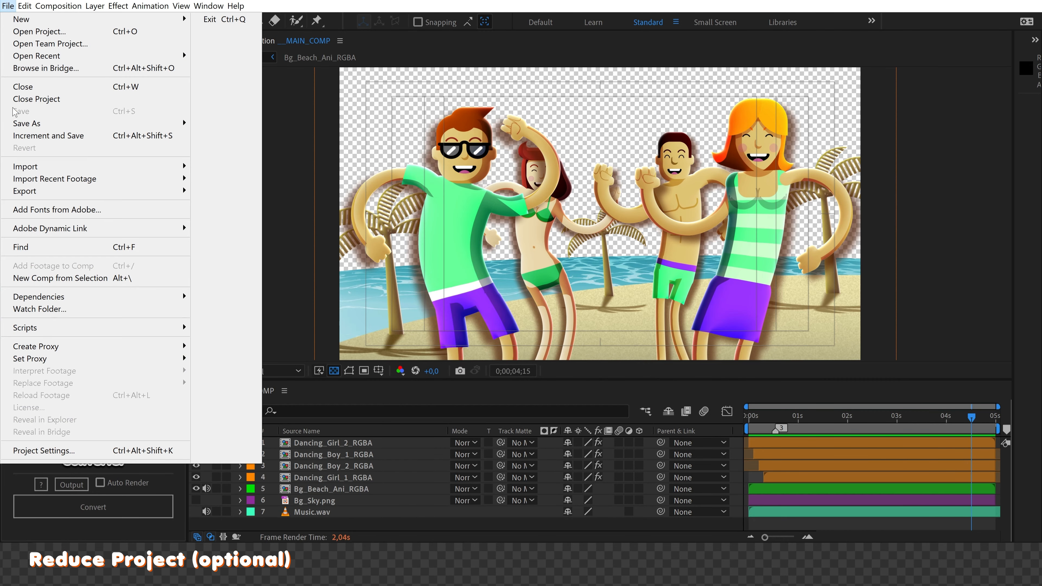
click(38, 297)
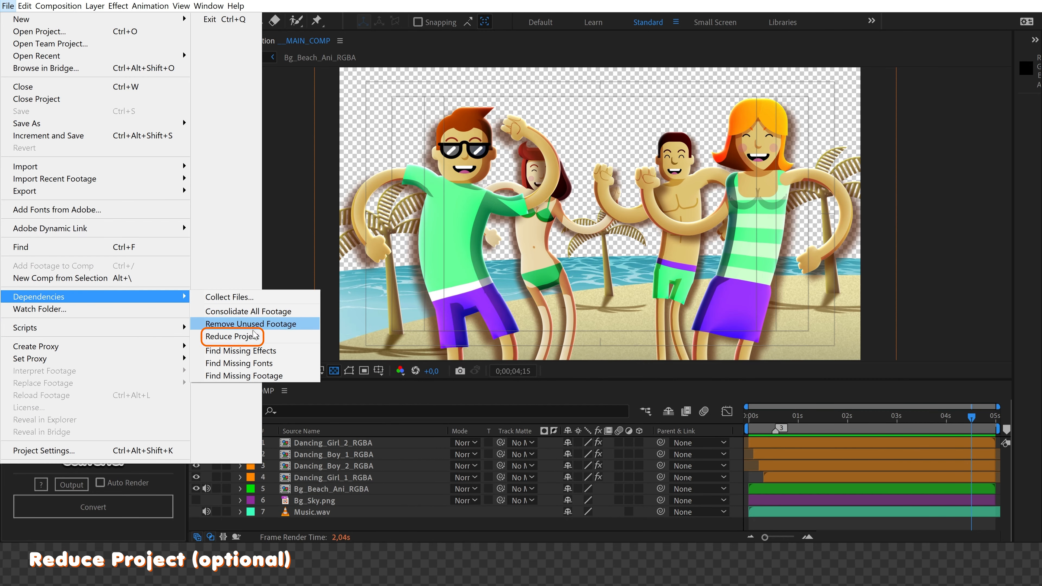
click(232, 337)
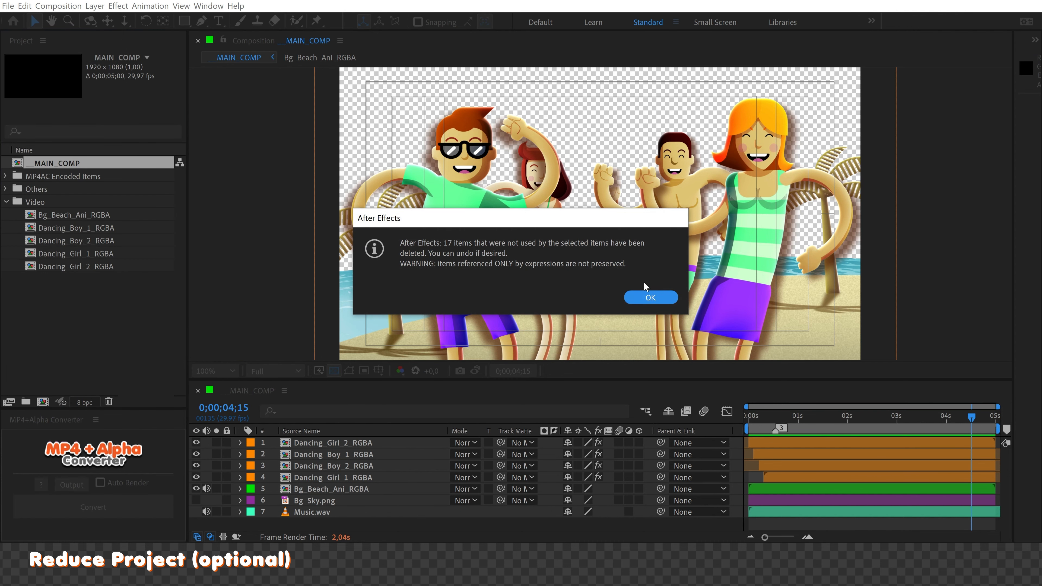
click(650, 297)
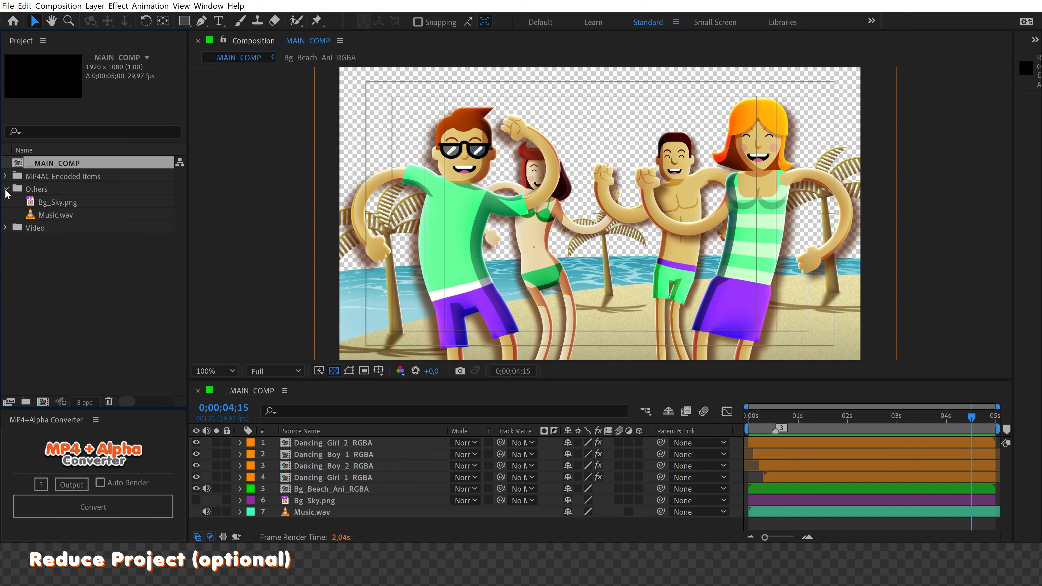
click(6, 176)
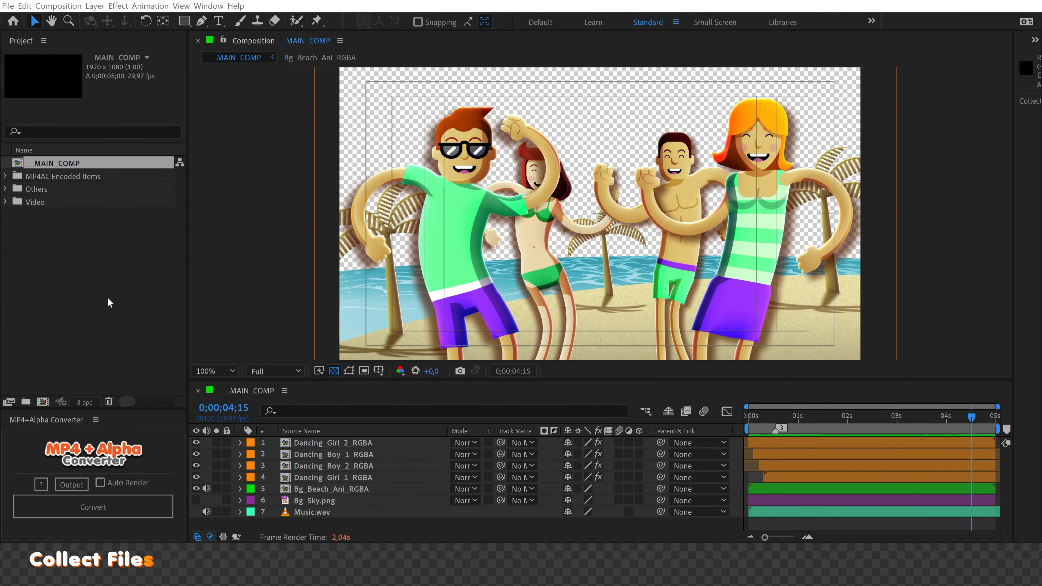
Step: Collect the project's 12 files and save the collection as AEP_Optimized
click(9, 6)
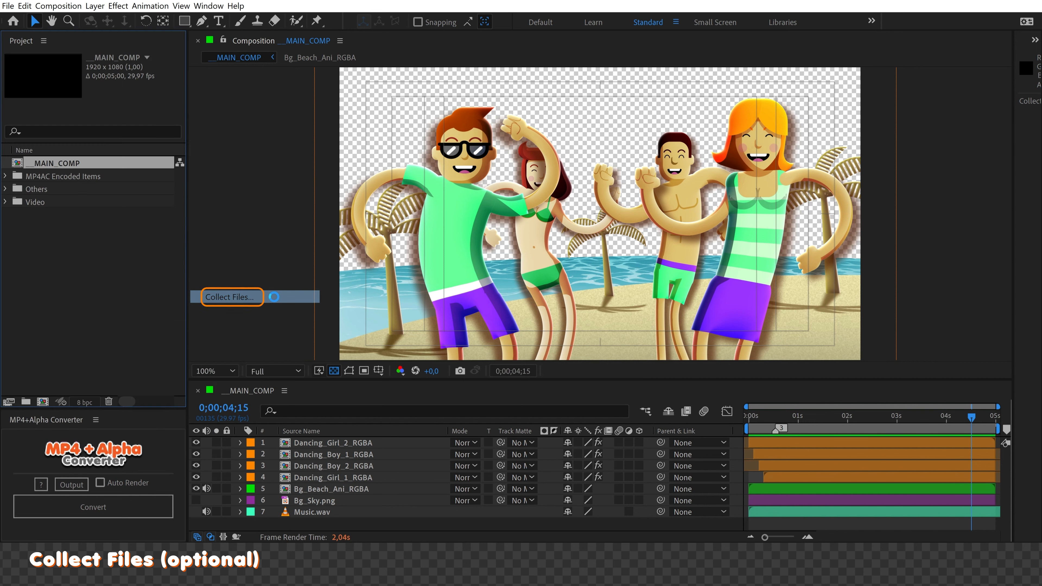
click(231, 297)
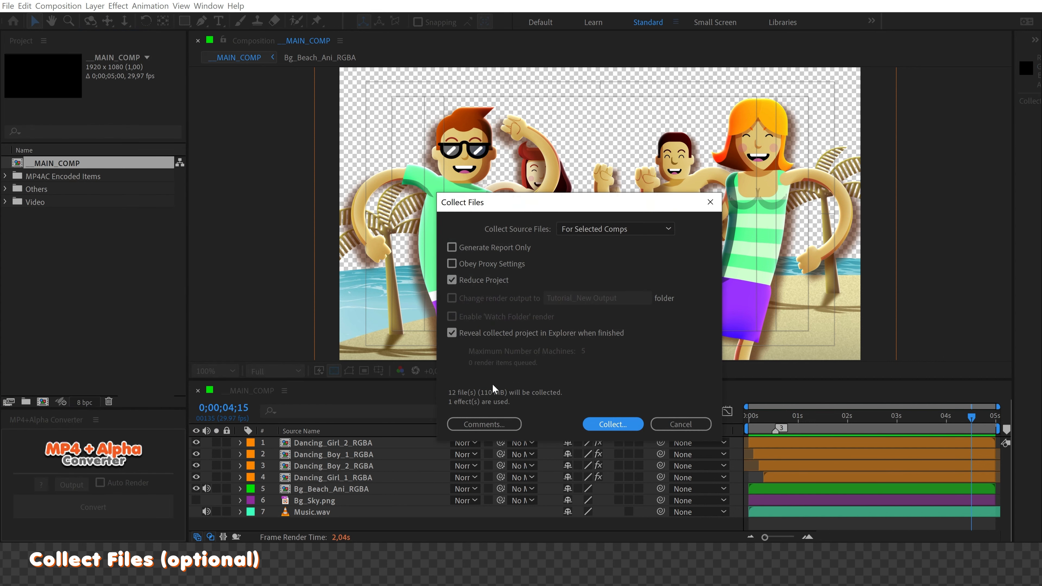
click(611, 424)
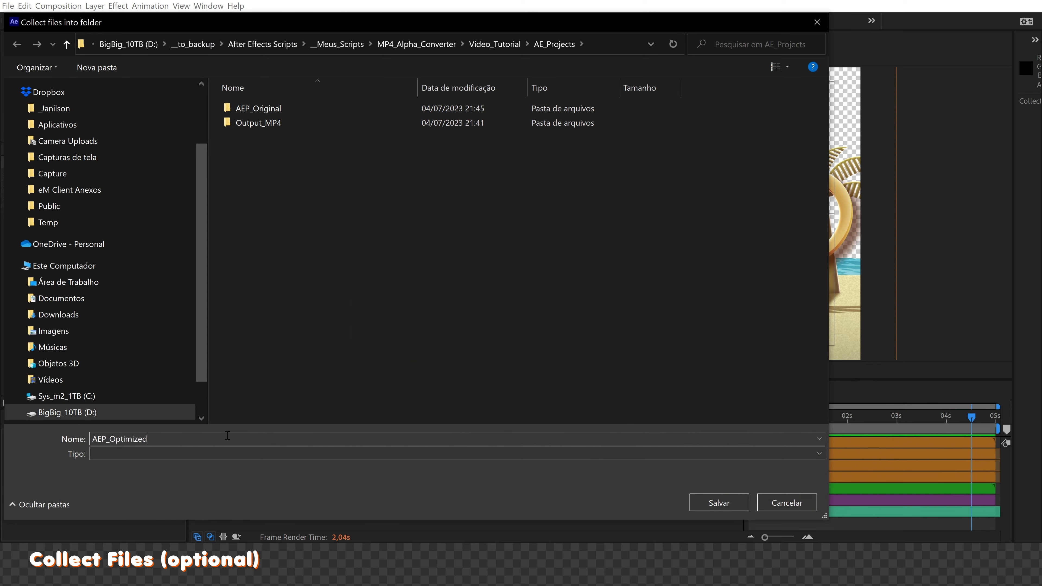
click(717, 502)
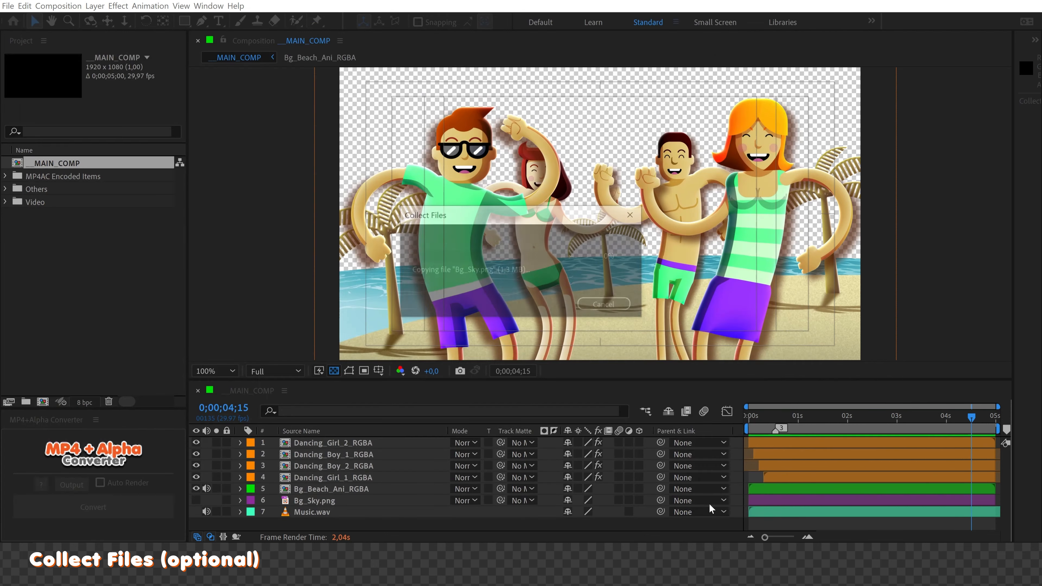